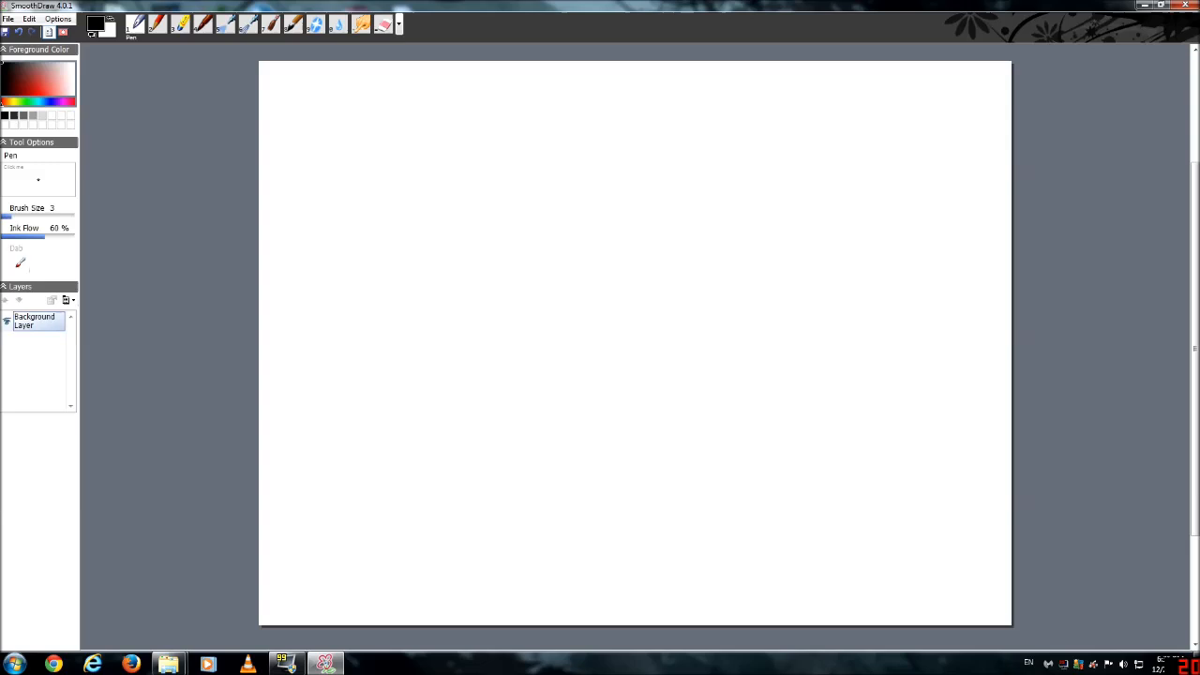
Step: Handwrite x → ẋ → ẍ at the top left with a partial-derivative fraction beneath
{"action": "left_click_drag", "start_coordinate": [354, 99], "coordinate": [364, 86]}
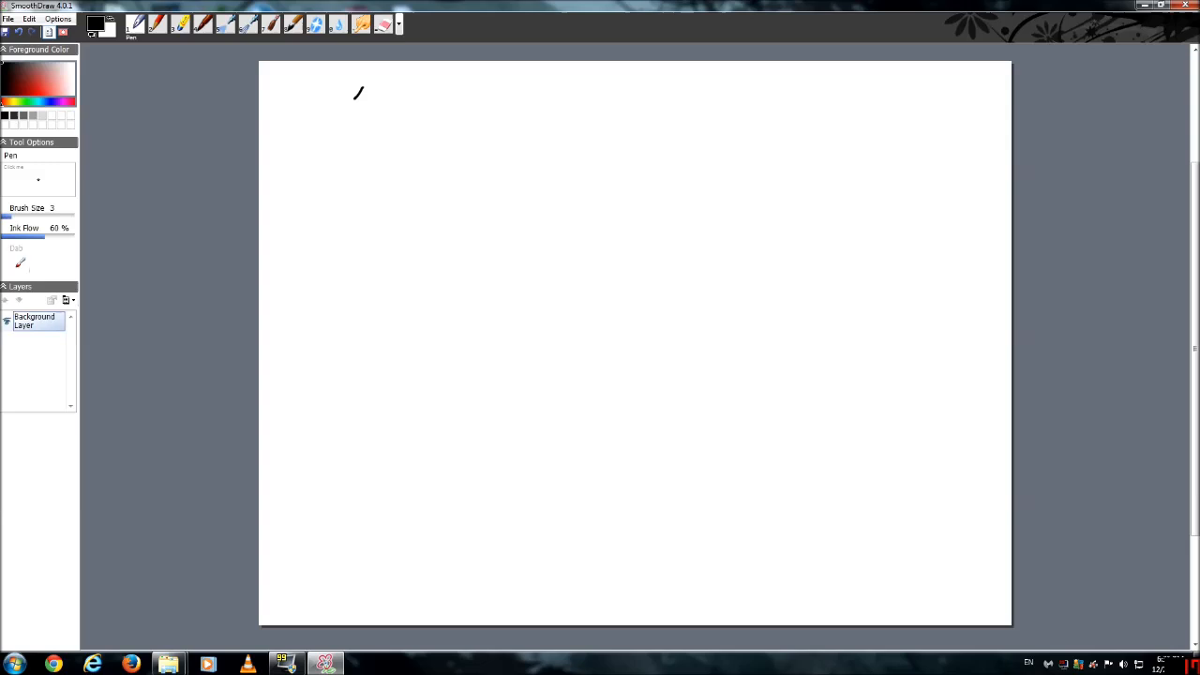
{"action": "left_click_drag", "start_coordinate": [370, 83], "coordinate": [354, 100]}
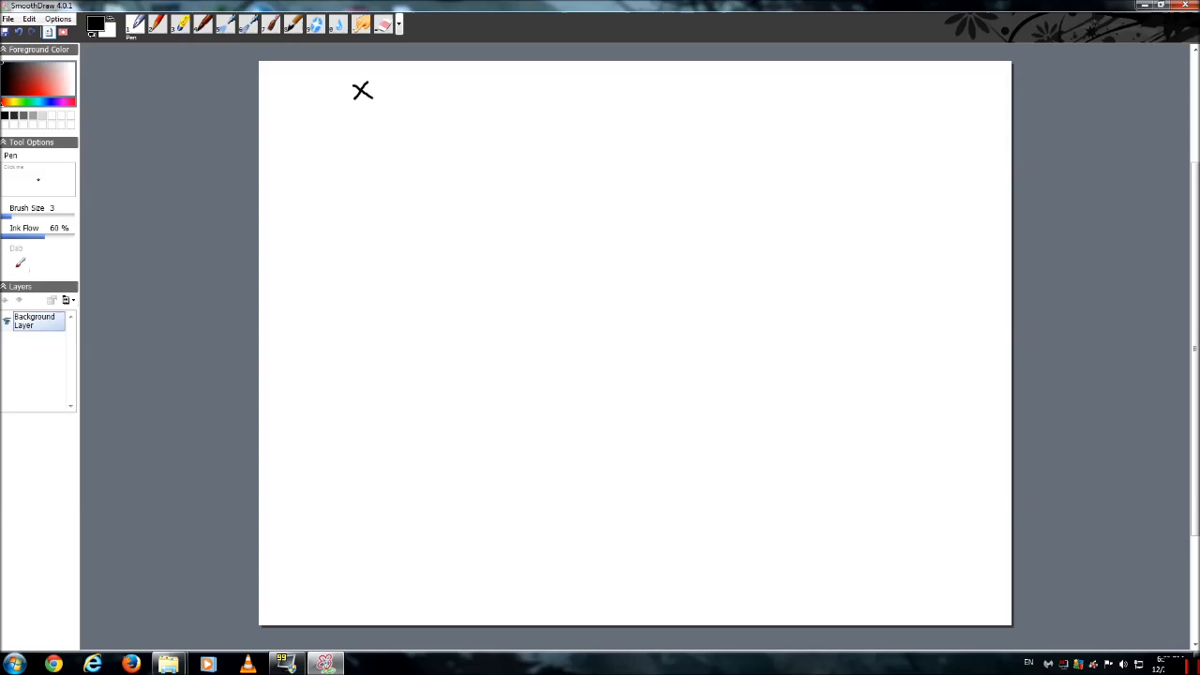
{"action": "left_click_drag", "start_coordinate": [384, 84], "coordinate": [375, 141]}
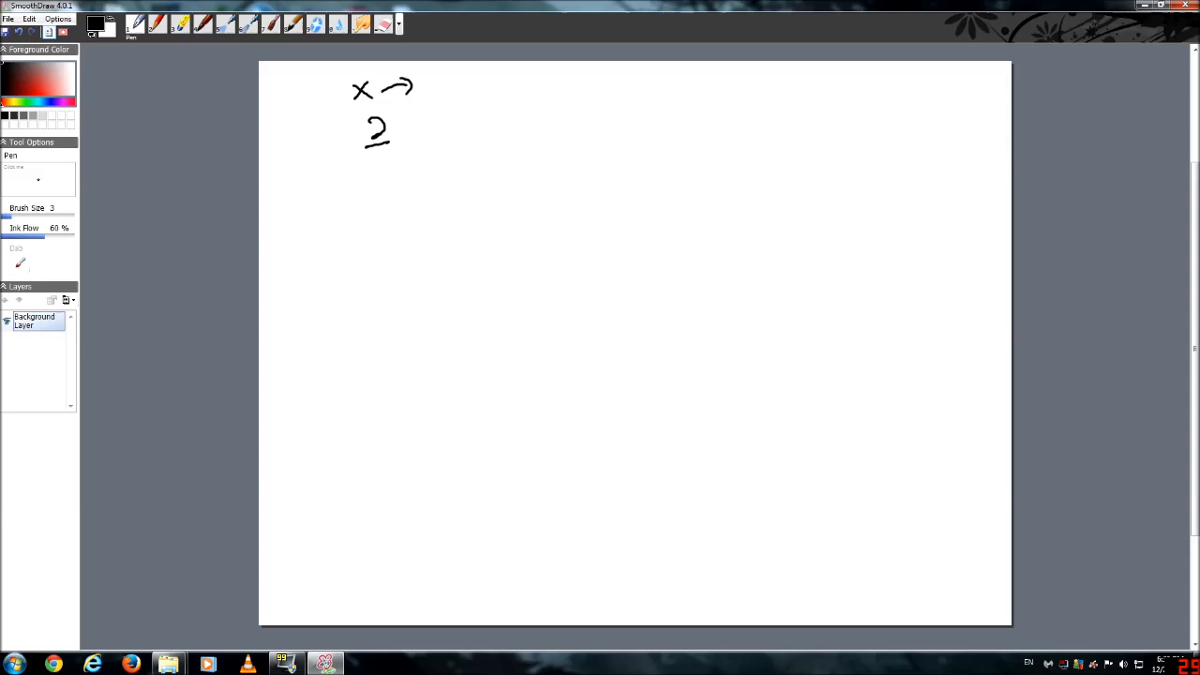
{"action": "left_click_drag", "start_coordinate": [383, 132], "coordinate": [394, 155]}
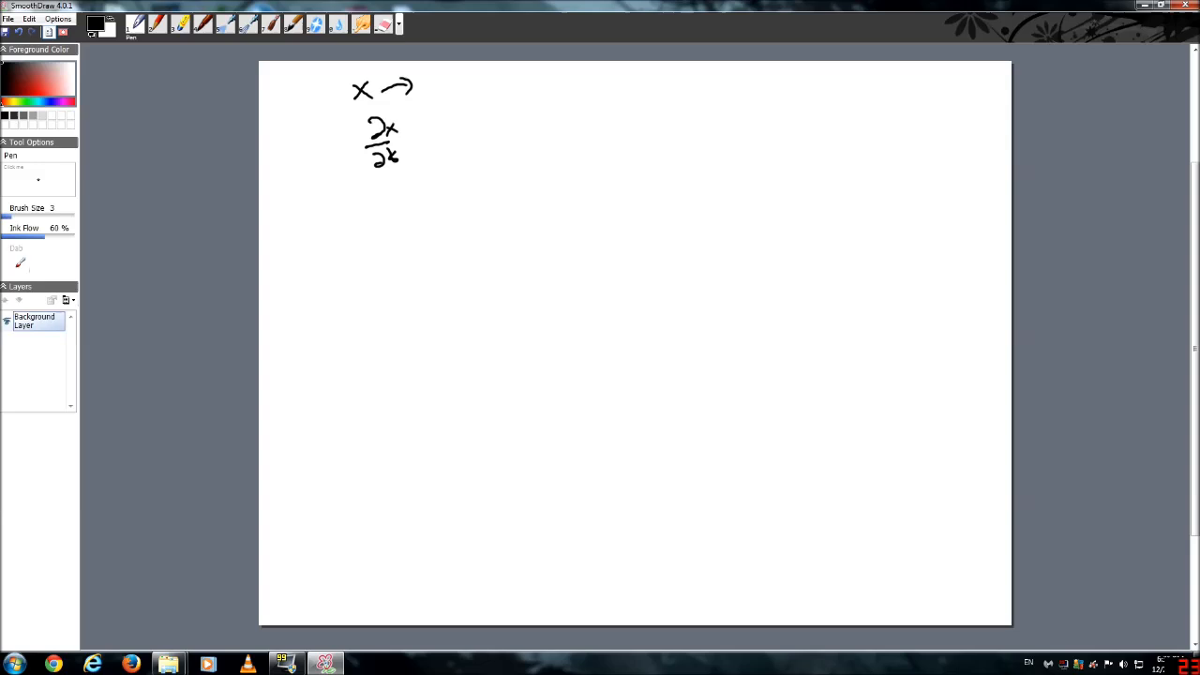
{"action": "left_click_drag", "start_coordinate": [424, 93], "coordinate": [437, 82]}
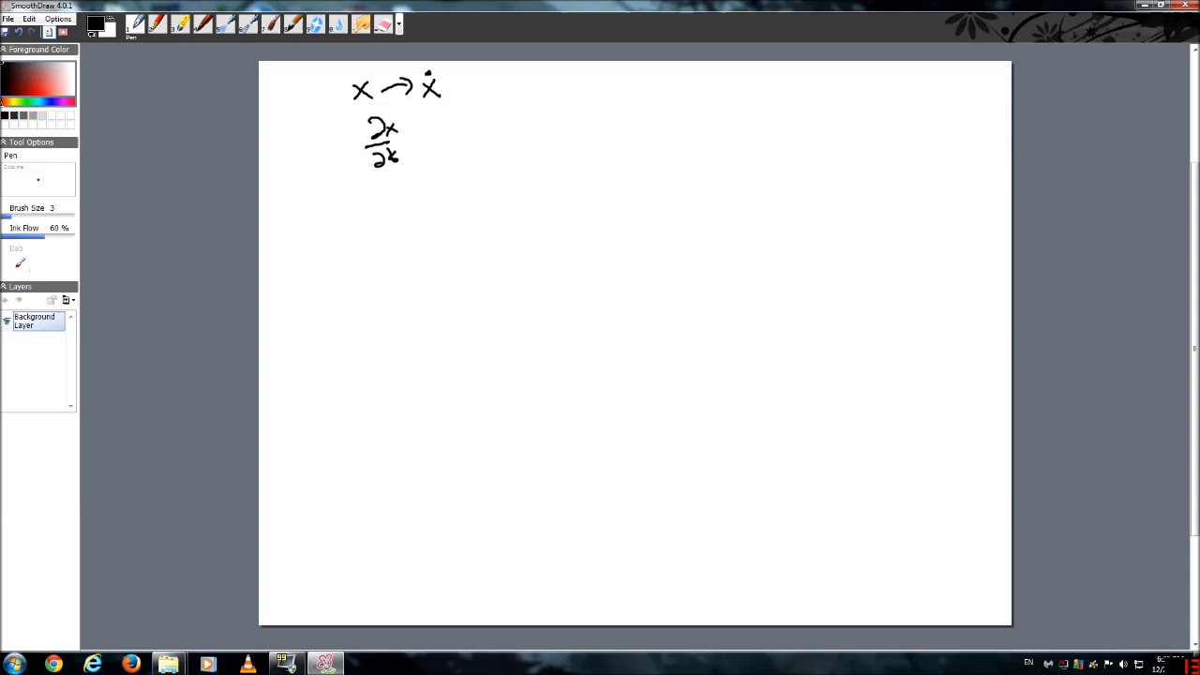
{"action": "left_click_drag", "start_coordinate": [448, 87], "coordinate": [474, 86]}
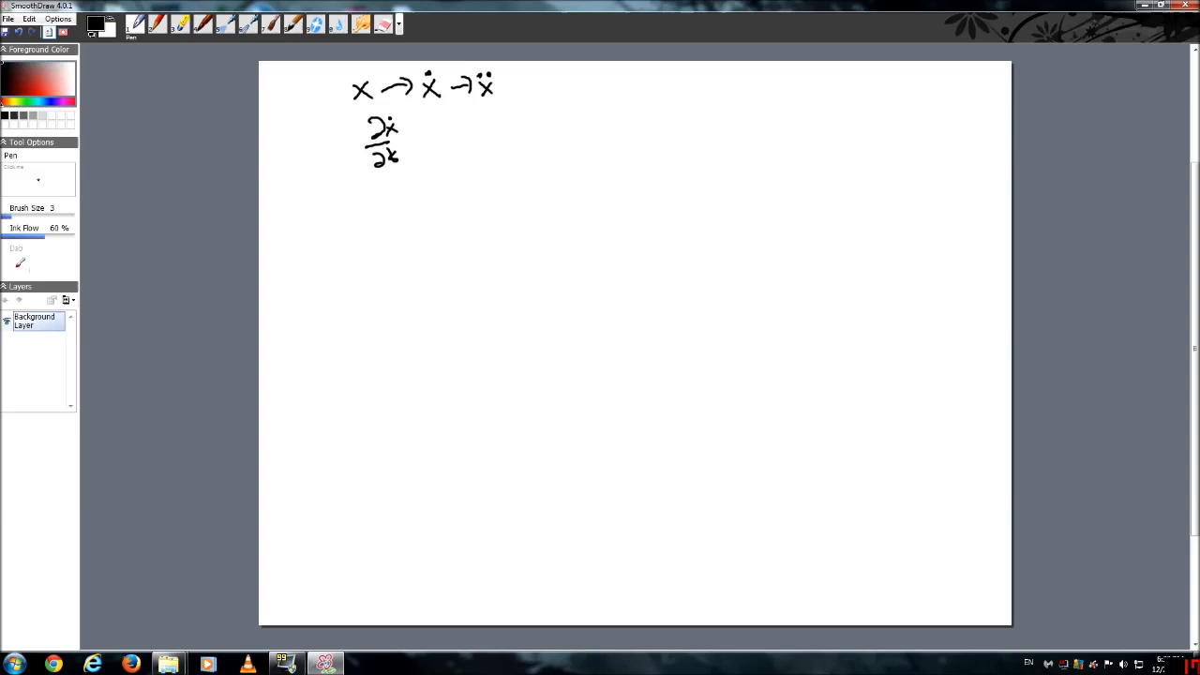
Step: Draw a short dash, a small circle labelled V(x), and ∇f below it
{"action": "left_click_drag", "start_coordinate": [618, 101], "coordinate": [630, 97]}
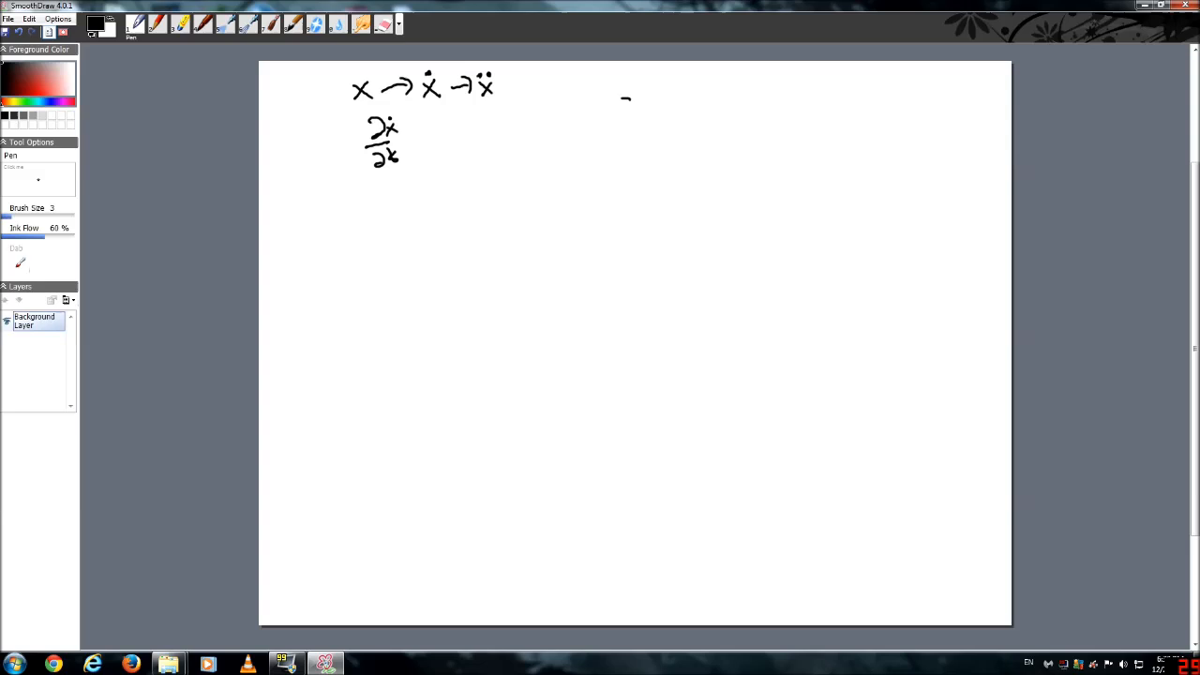
{"action": "left_click", "coordinate": [739, 125]}
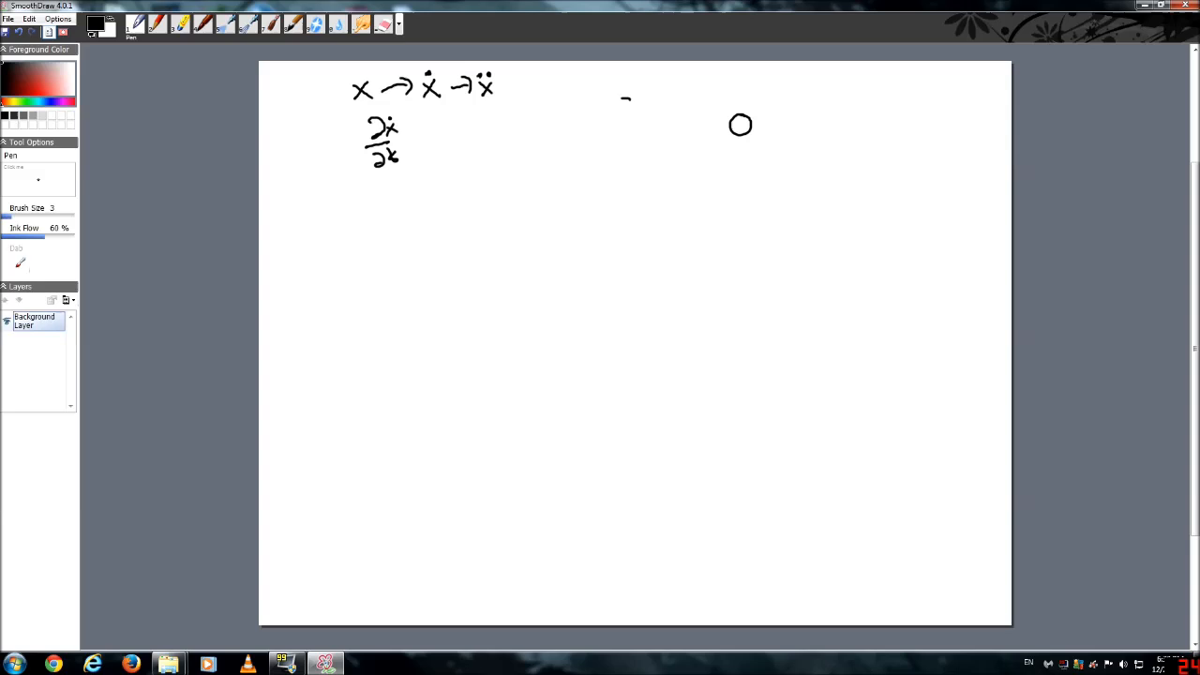
{"action": "left_click_drag", "start_coordinate": [675, 188], "coordinate": [707, 183]}
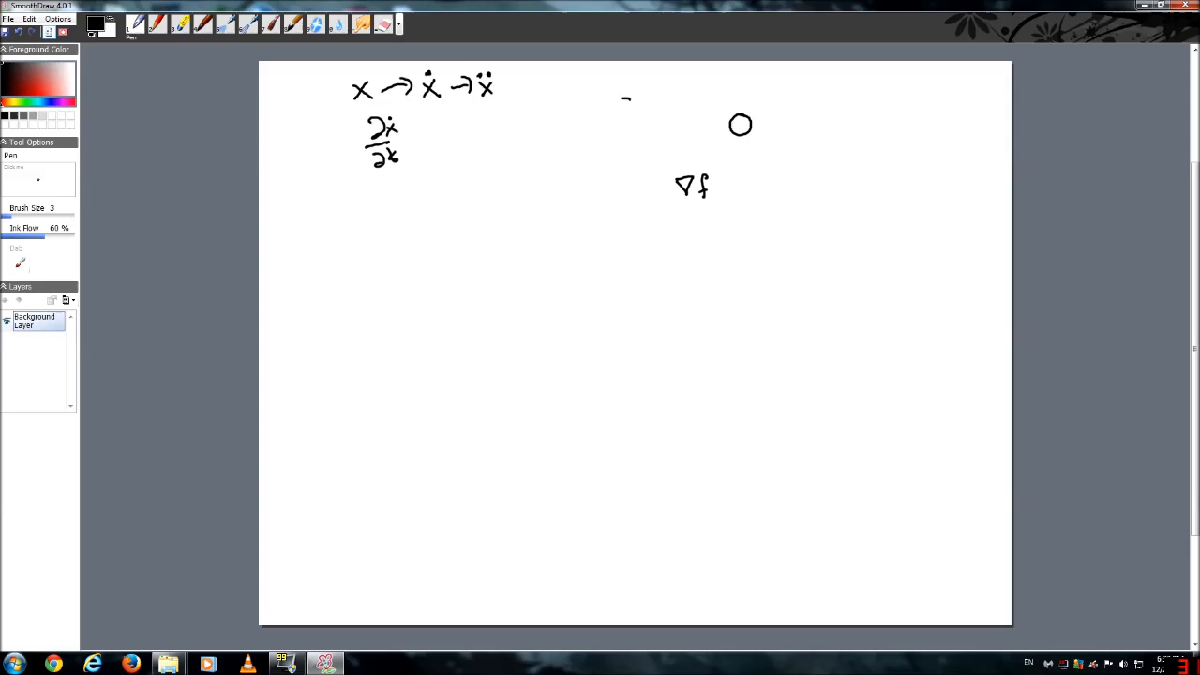
{"action": "left_click_drag", "start_coordinate": [708, 103], "coordinate": [755, 89]}
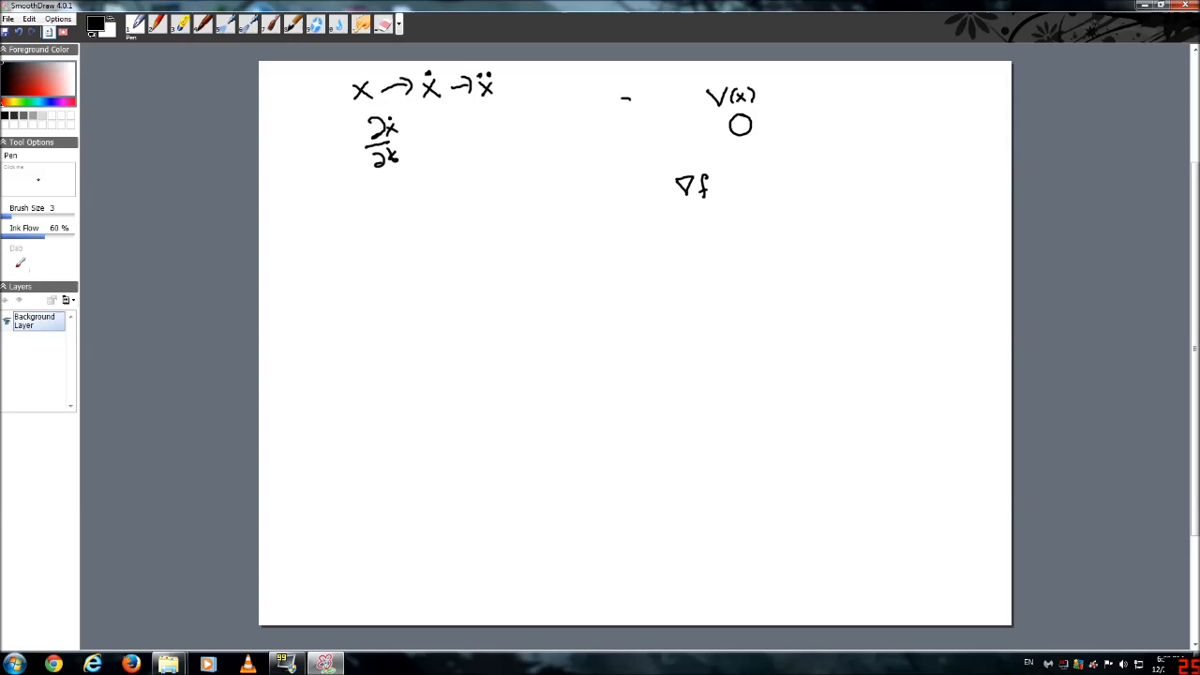
Step: Ring V(x) with a filled dot and arrow, write f = −∇V, and scribble its denominator
{"action": "left_click_drag", "start_coordinate": [736, 122], "coordinate": [743, 128]}
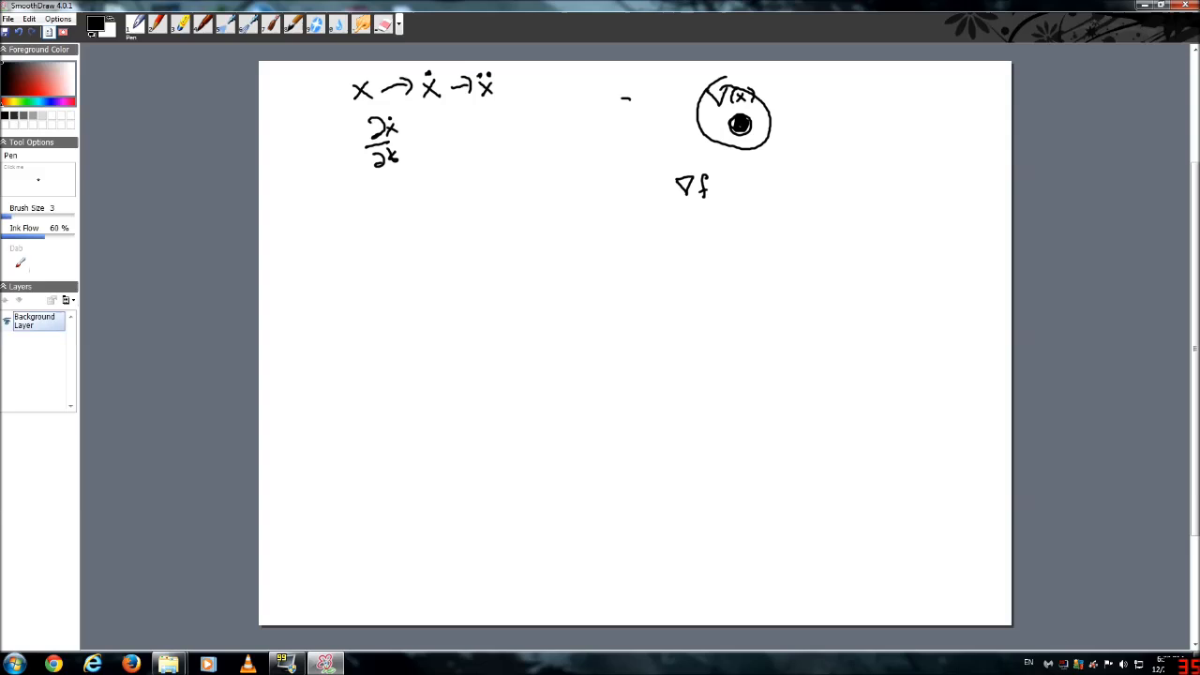
{"action": "left_click_drag", "start_coordinate": [708, 126], "coordinate": [727, 126]}
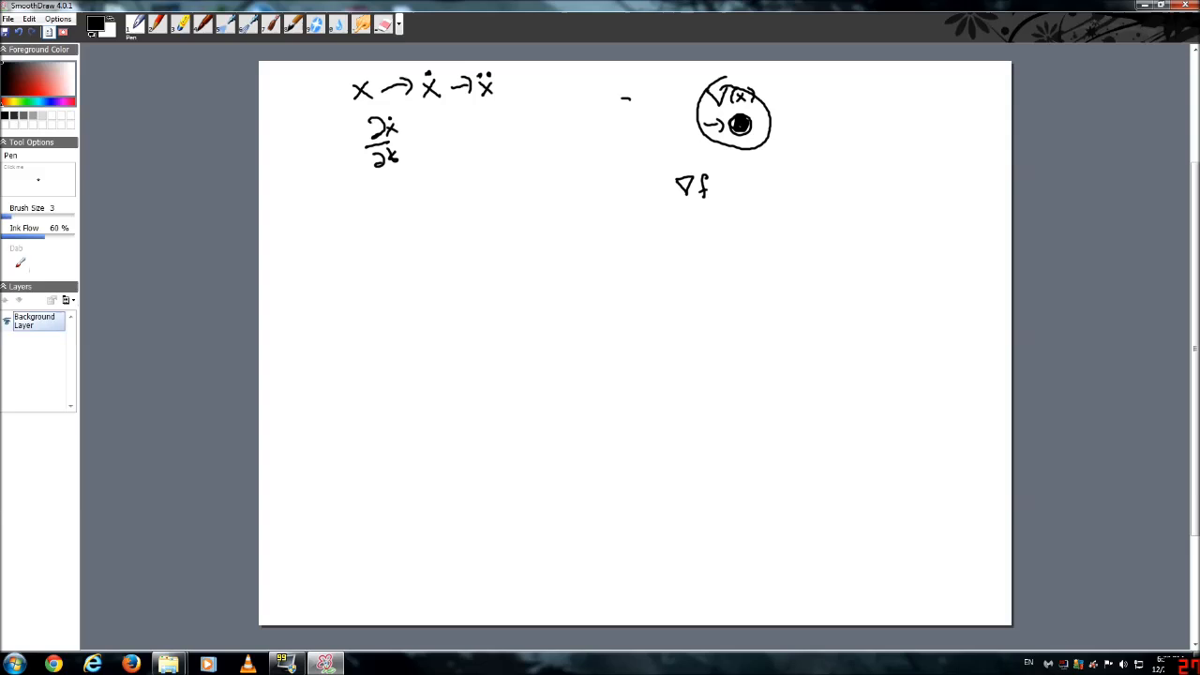
{"action": "left_click_drag", "start_coordinate": [792, 140], "coordinate": [796, 159]}
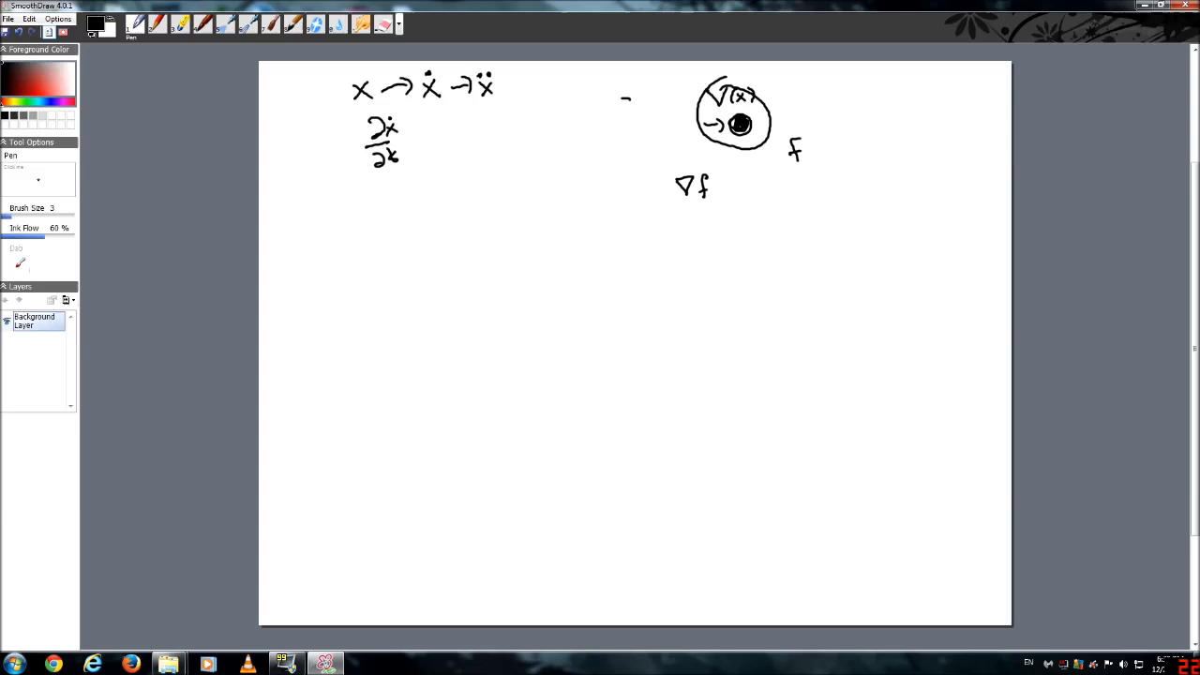
{"action": "left_click_drag", "start_coordinate": [806, 150], "coordinate": [849, 140]}
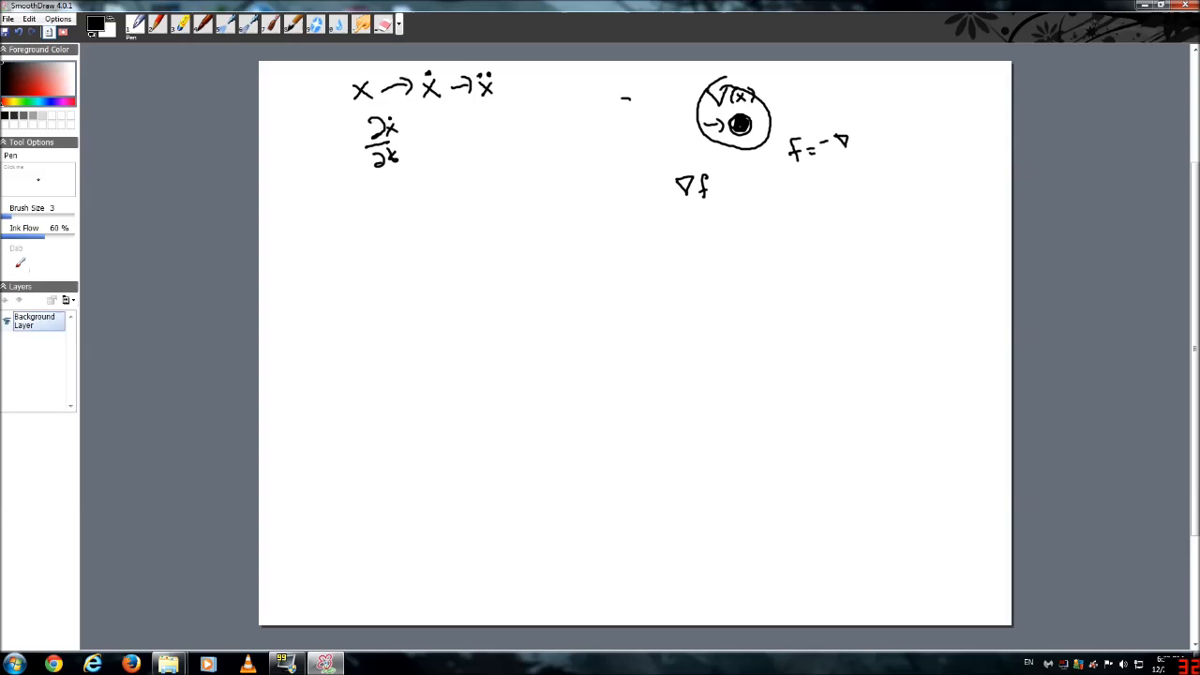
{"action": "left_click_drag", "start_coordinate": [834, 145], "coordinate": [853, 164]}
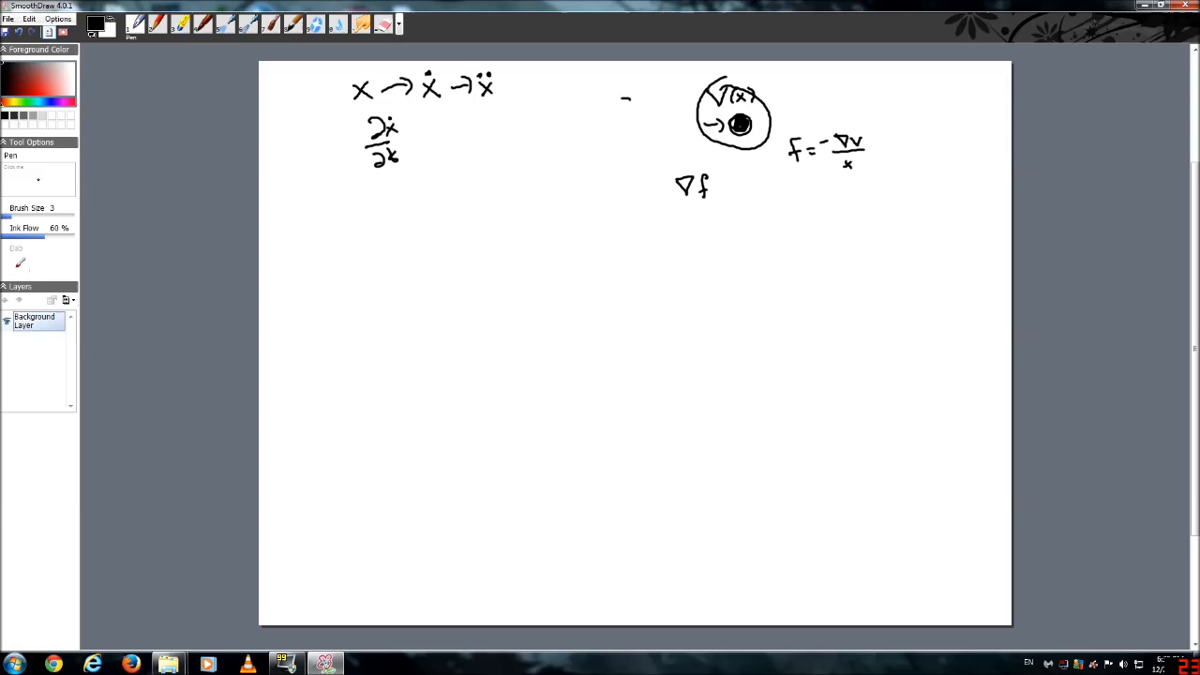
{"action": "left_click_drag", "start_coordinate": [829, 150], "coordinate": [862, 164]}
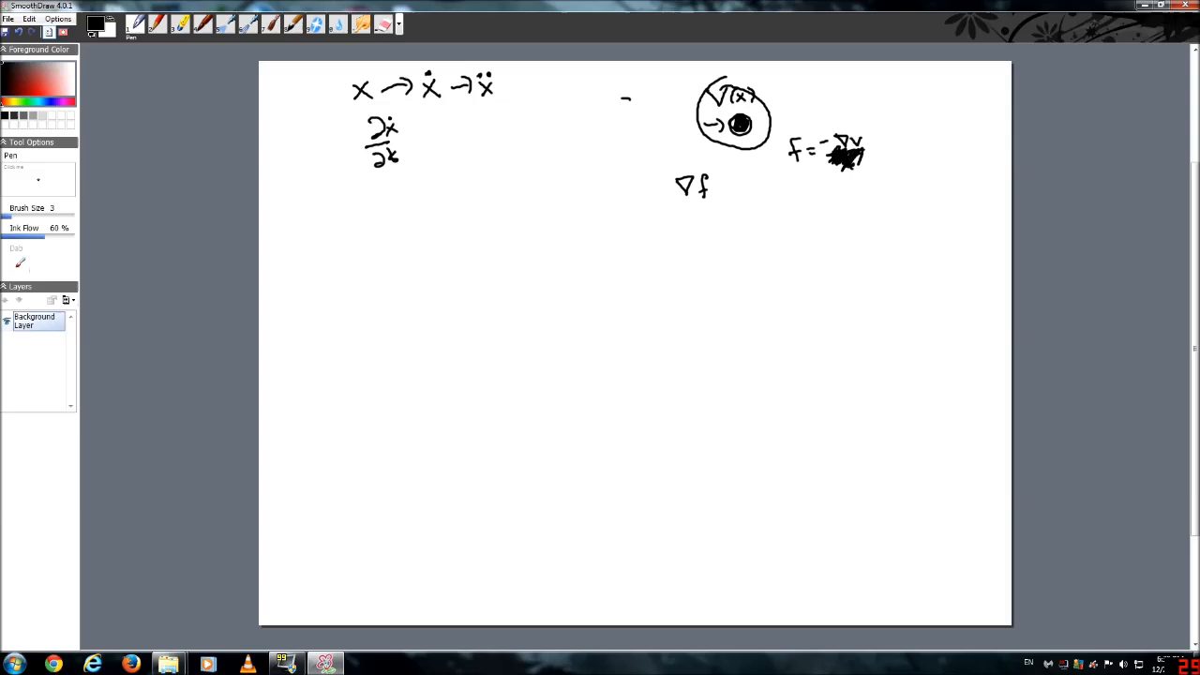
Step: Scribble out the old force equation and write F = −∇V below it
{"action": "left_click_drag", "start_coordinate": [792, 150], "coordinate": [862, 155]}
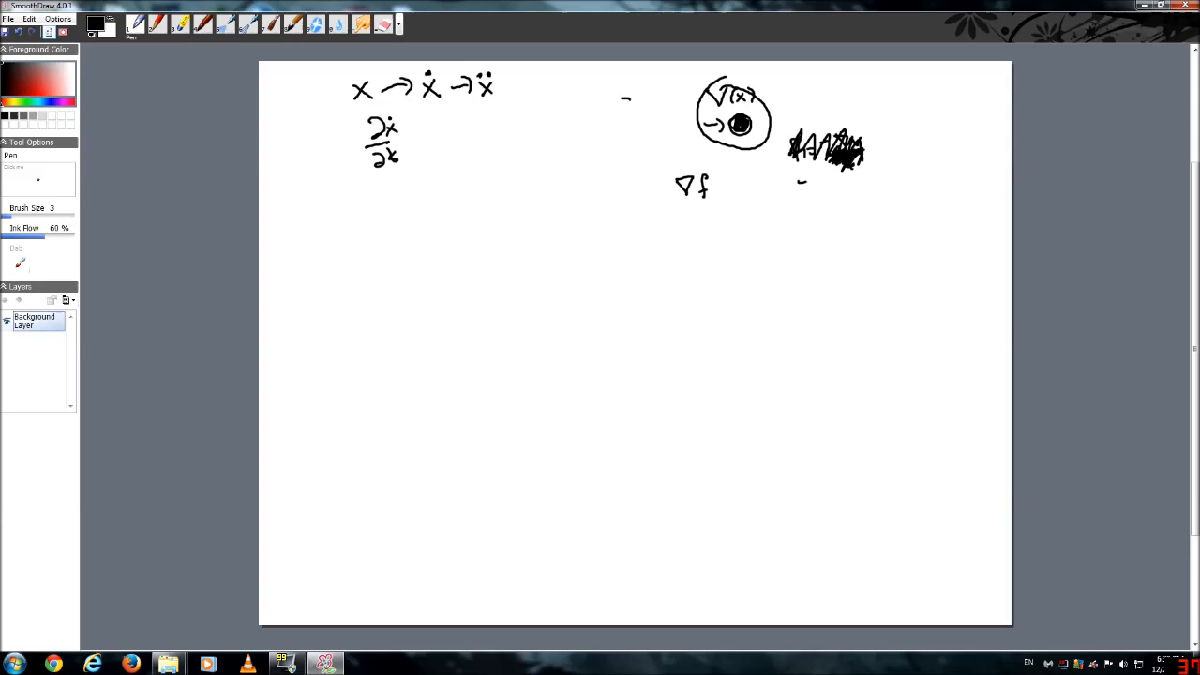
{"action": "left_click_drag", "start_coordinate": [795, 187], "coordinate": [801, 201]}
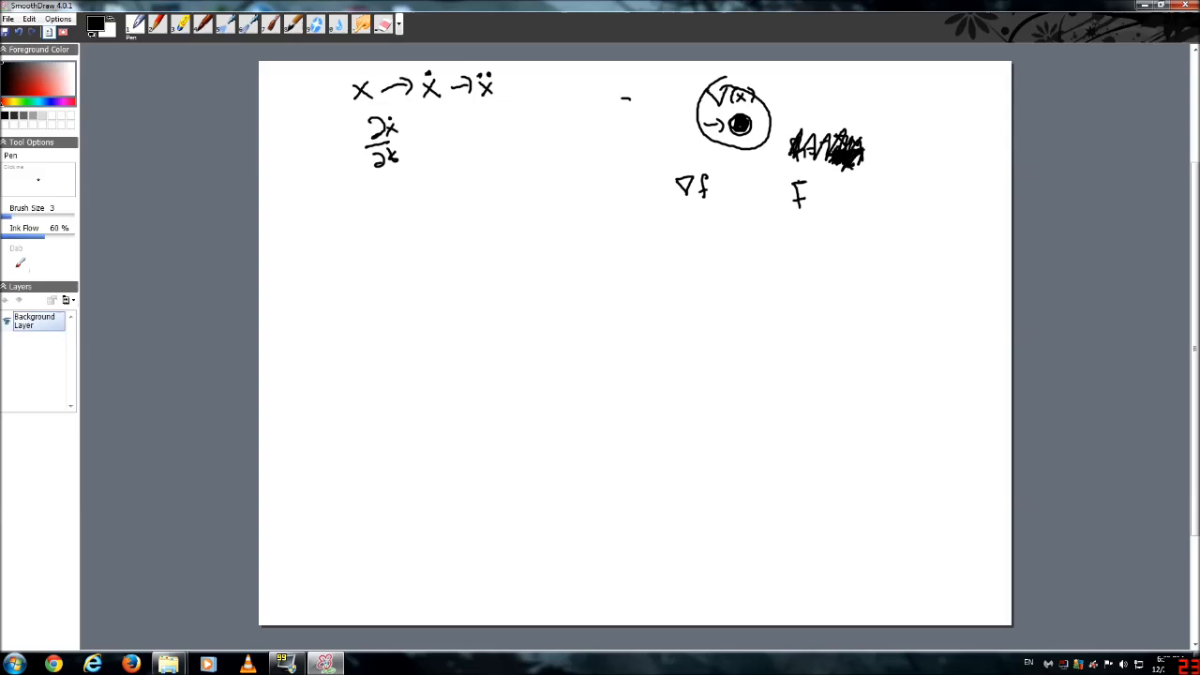
{"action": "left_click_drag", "start_coordinate": [815, 197], "coordinate": [867, 197]}
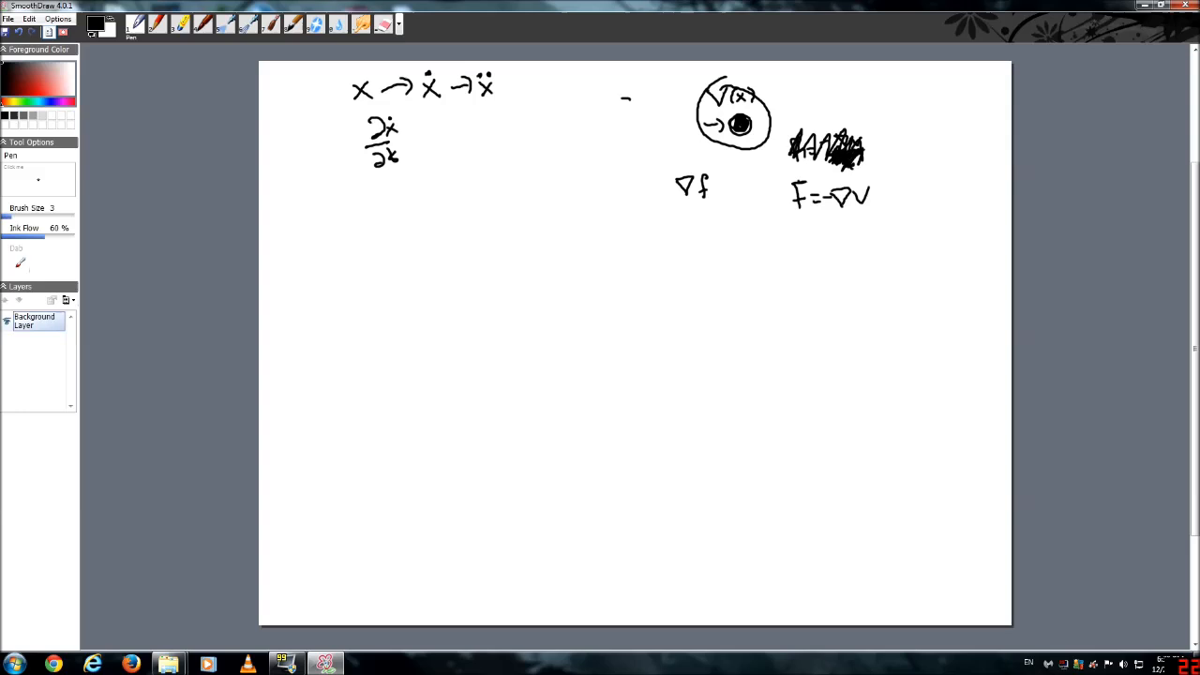
Step: Write F = ma and F = mẍ underneath, and begin 𝓛 = at the left
{"action": "left_click_drag", "start_coordinate": [801, 233], "coordinate": [863, 233]}
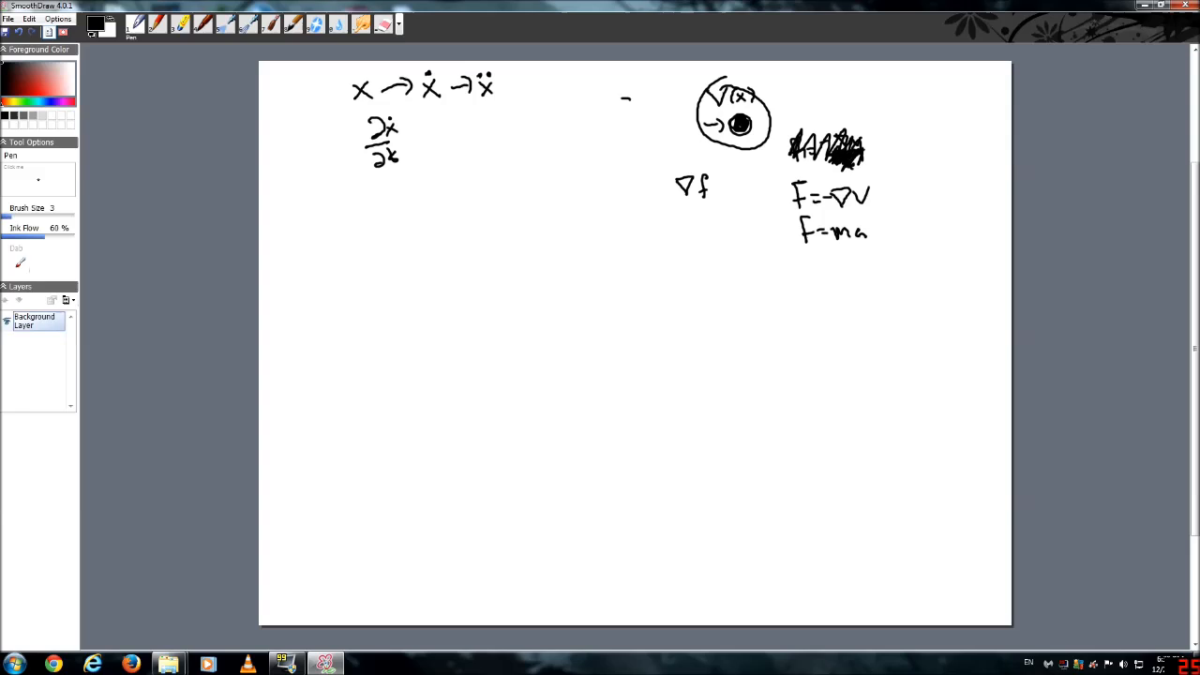
{"action": "left_click_drag", "start_coordinate": [801, 267], "coordinate": [838, 263]}
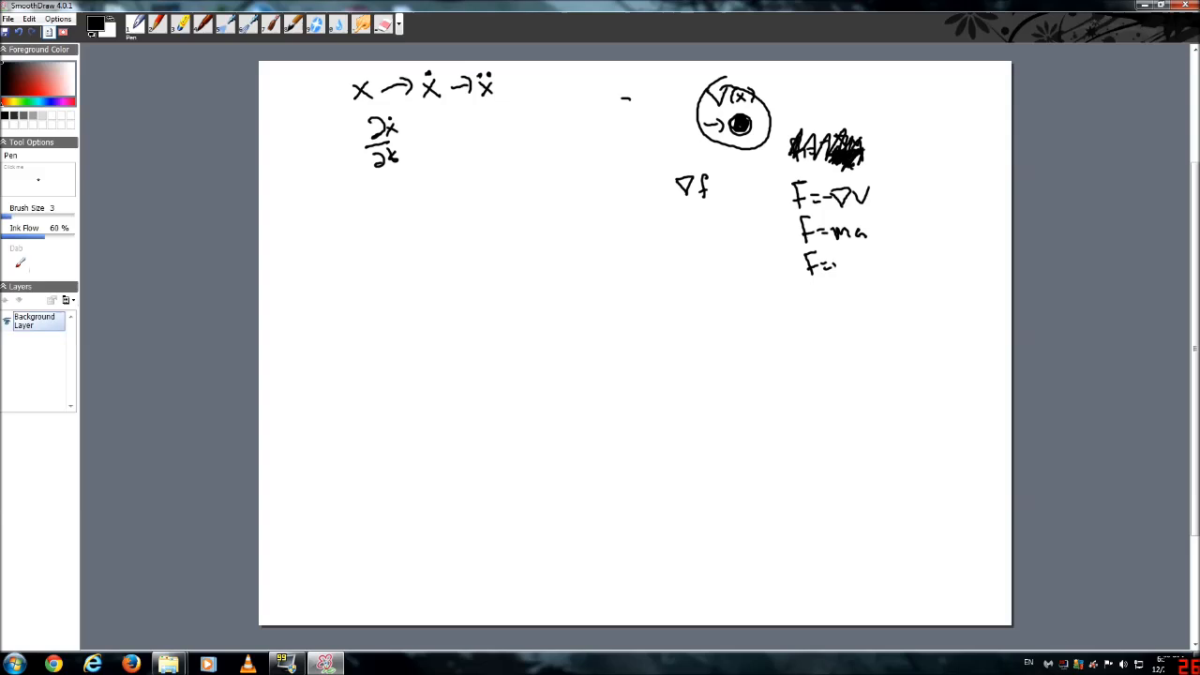
{"action": "left_click_drag", "start_coordinate": [834, 265], "coordinate": [865, 261]}
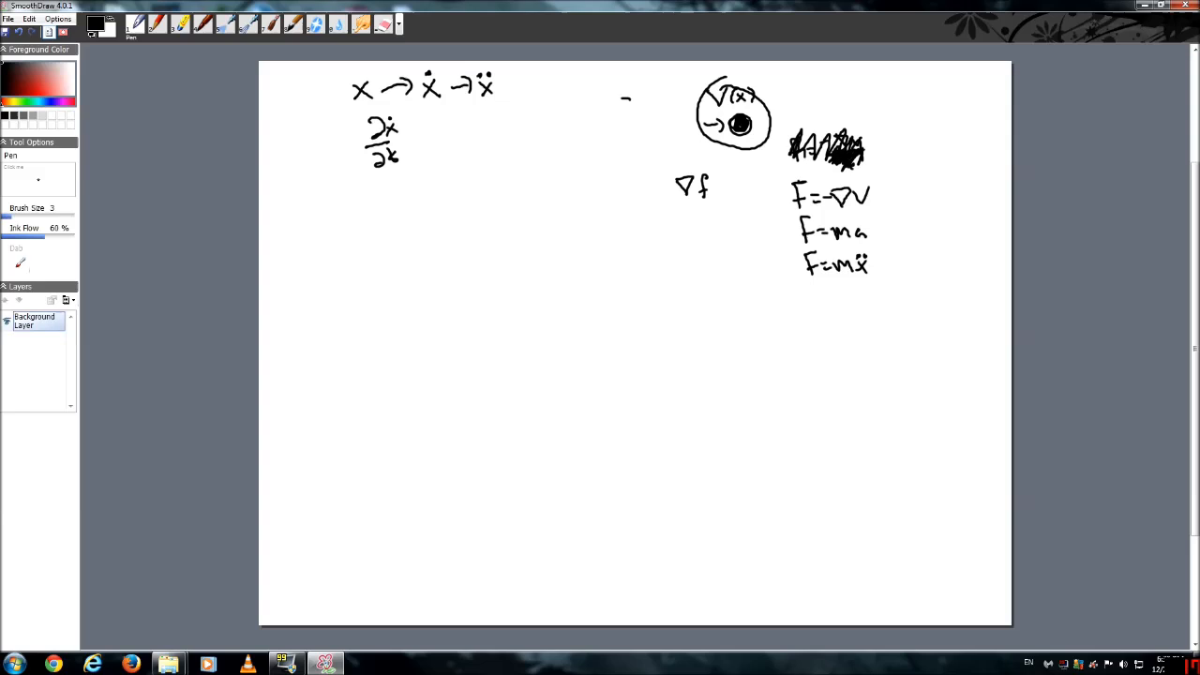
{"action": "left_click_drag", "start_coordinate": [337, 211], "coordinate": [375, 235]}
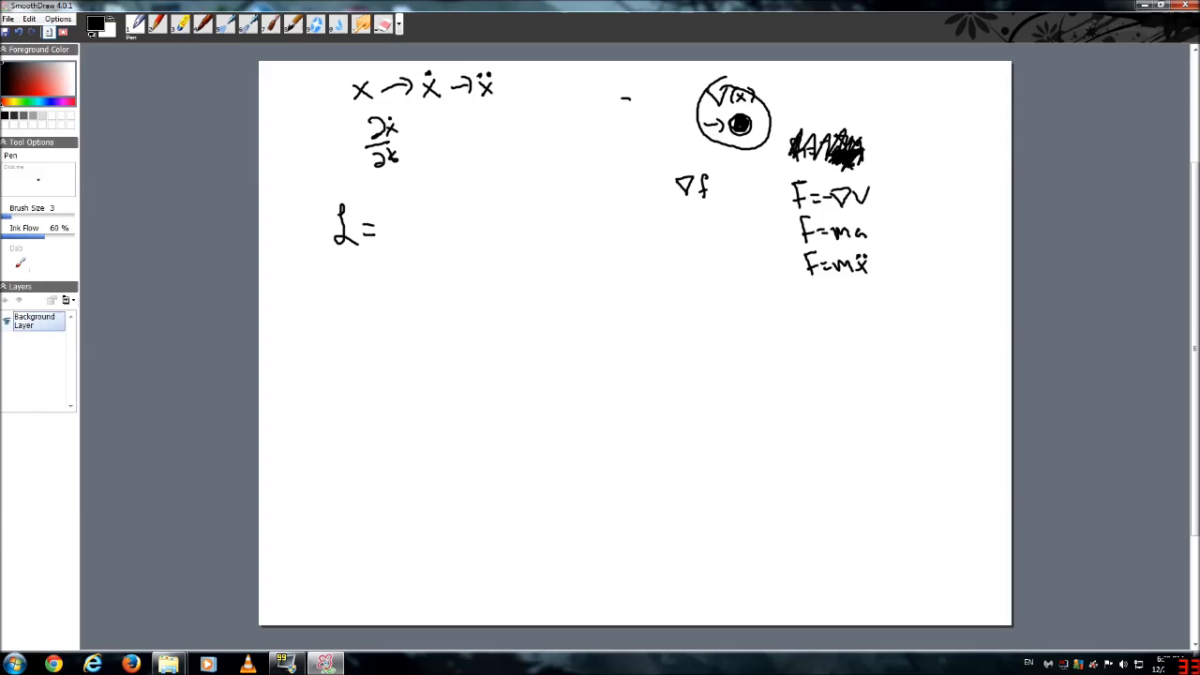
Step: Complete 𝓛 = T − V and write T = ½mẋ and V = V(x) below
{"action": "left_click_drag", "start_coordinate": [384, 229], "coordinate": [446, 239]}
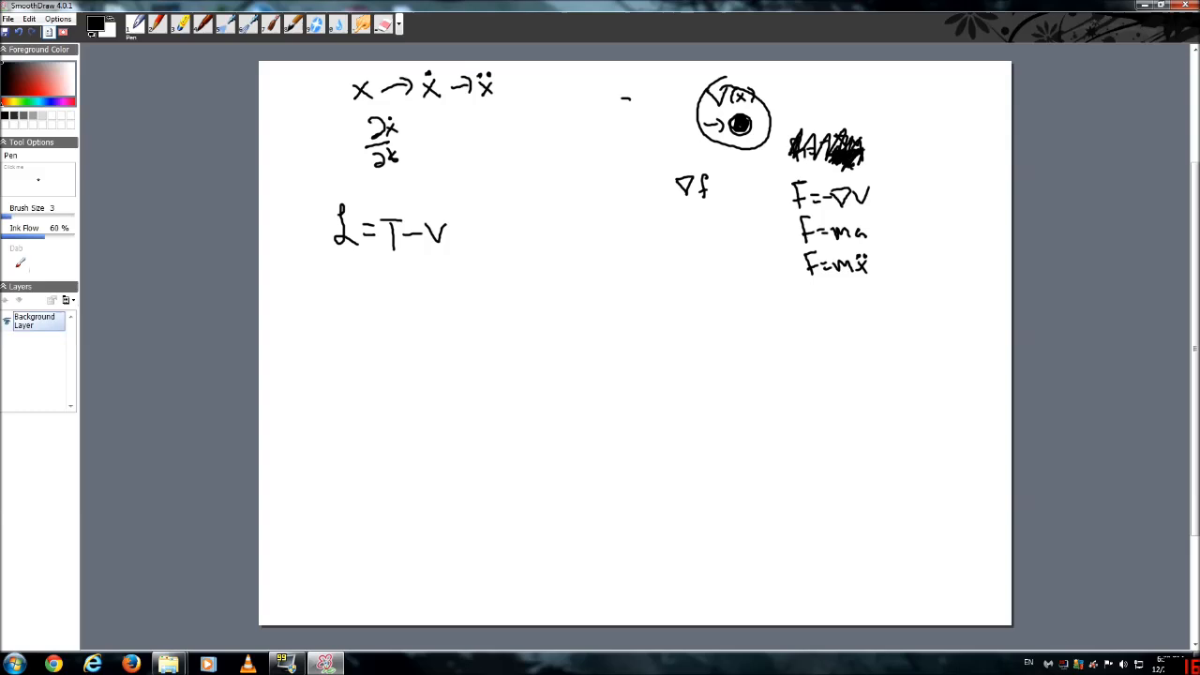
{"action": "left_click_drag", "start_coordinate": [436, 272], "coordinate": [460, 267]}
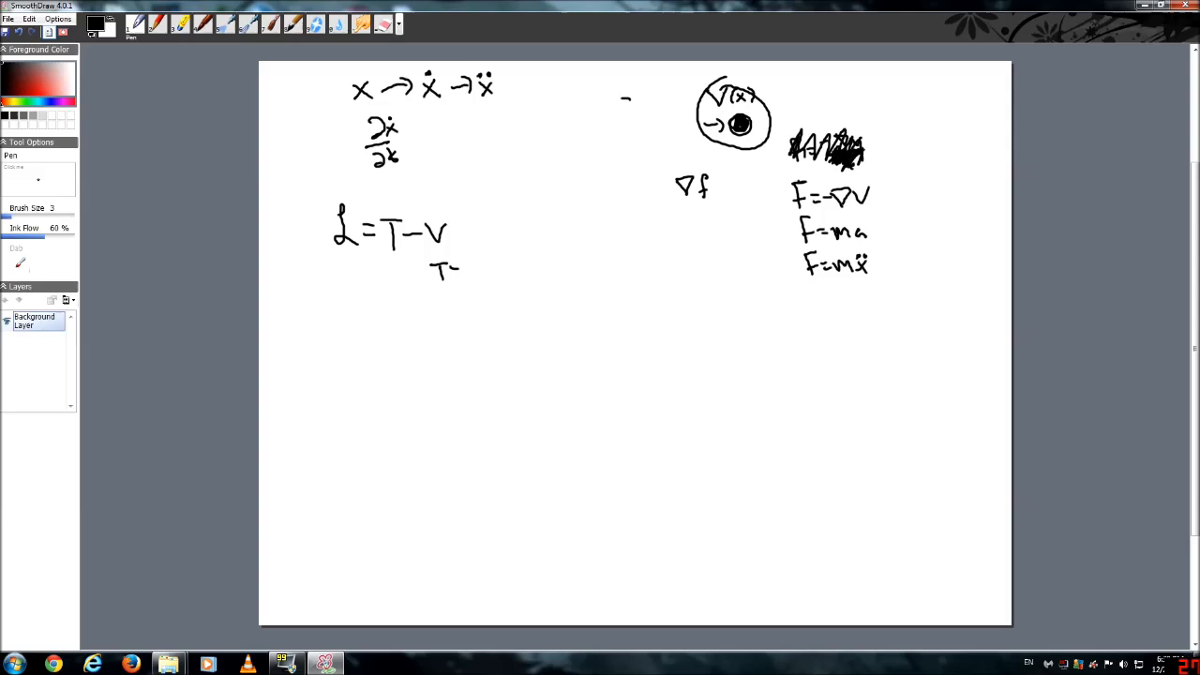
{"action": "left_click_drag", "start_coordinate": [459, 272], "coordinate": [506, 276]}
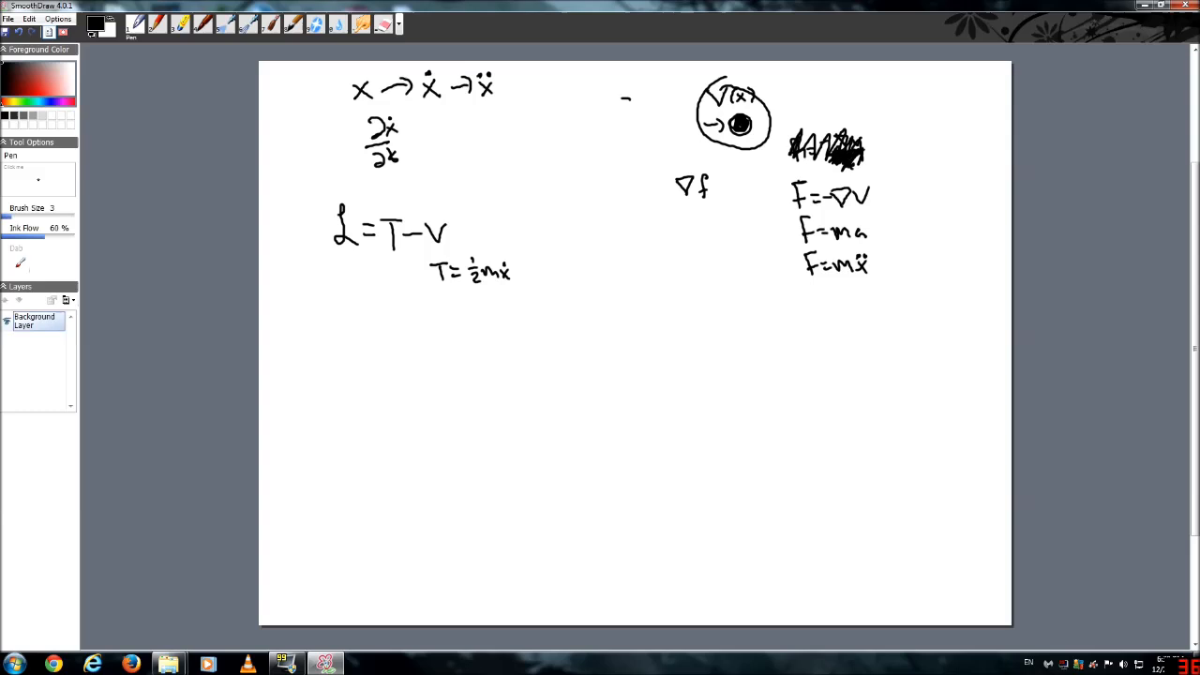
{"action": "left_click_drag", "start_coordinate": [436, 295], "coordinate": [464, 310]}
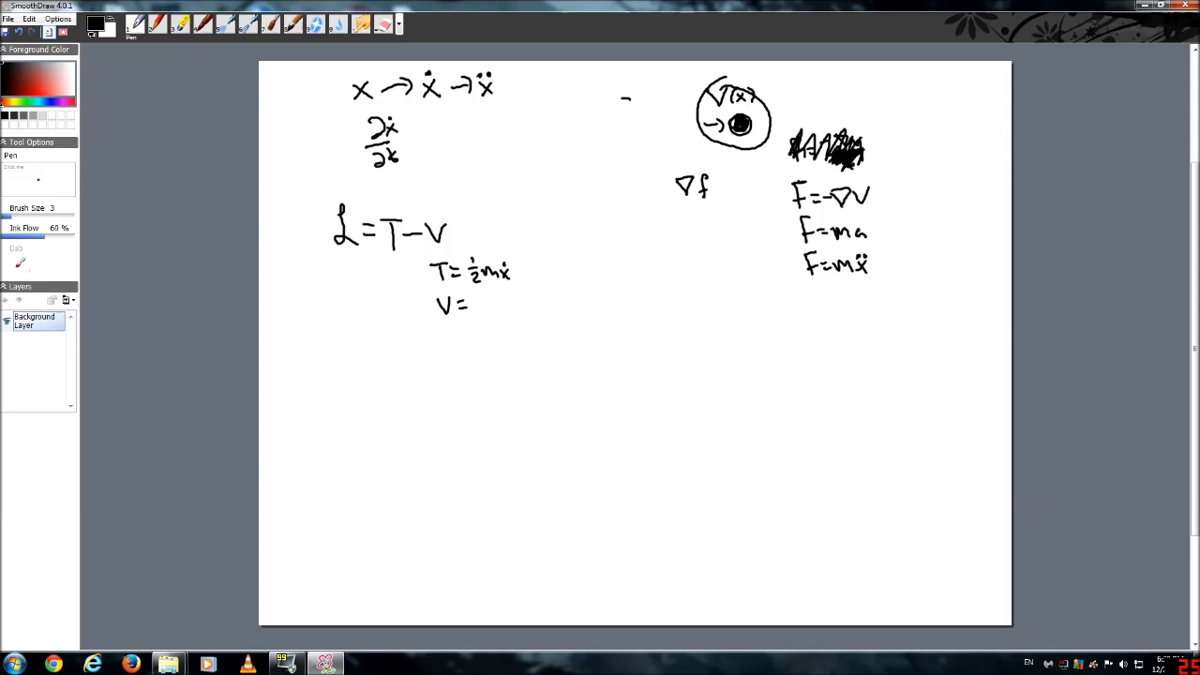
{"action": "left_click_drag", "start_coordinate": [476, 304], "coordinate": [509, 305]}
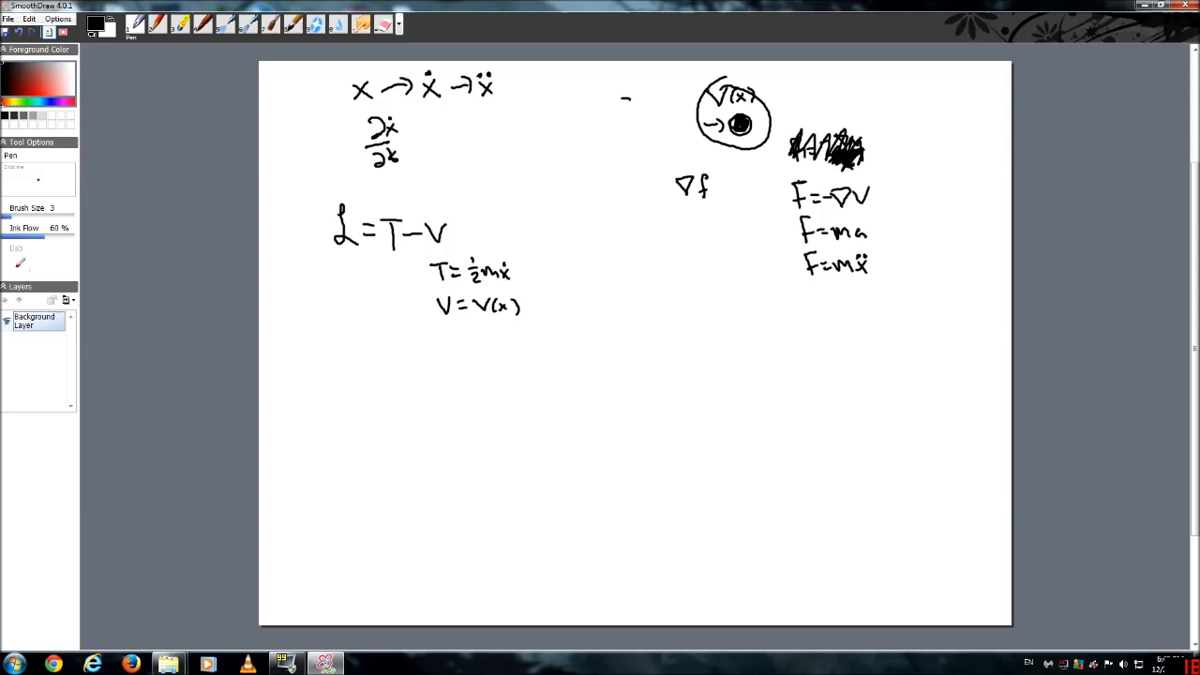
Step: Write 𝓛 = ½mẋ − V(x) further down and start the Euler–Lagrange equation
{"action": "left_click_drag", "start_coordinate": [361, 347], "coordinate": [422, 361]}
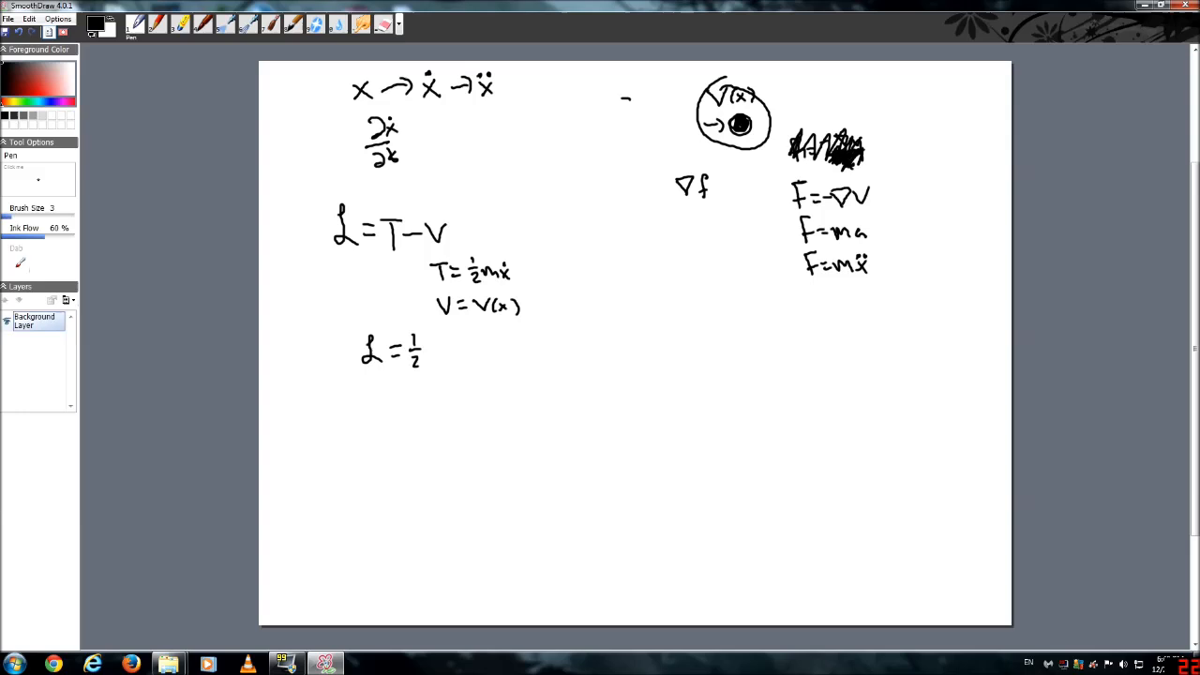
{"action": "left_click_drag", "start_coordinate": [427, 352], "coordinate": [455, 347]}
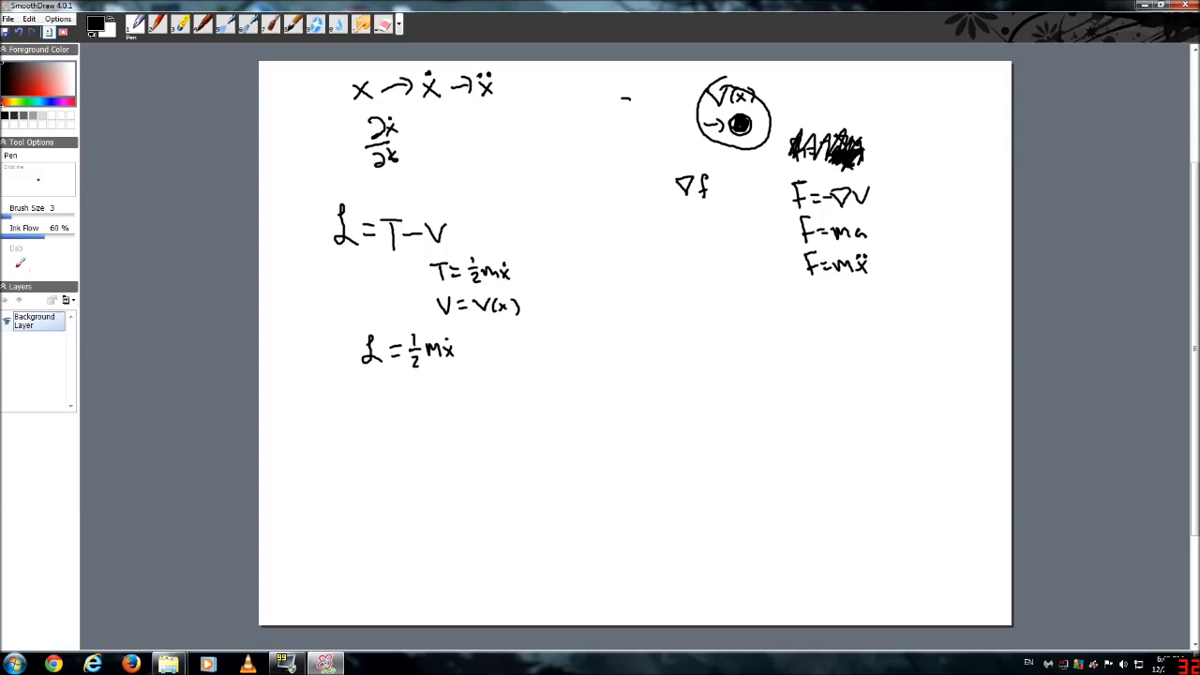
{"action": "left_click_drag", "start_coordinate": [459, 349], "coordinate": [520, 349]}
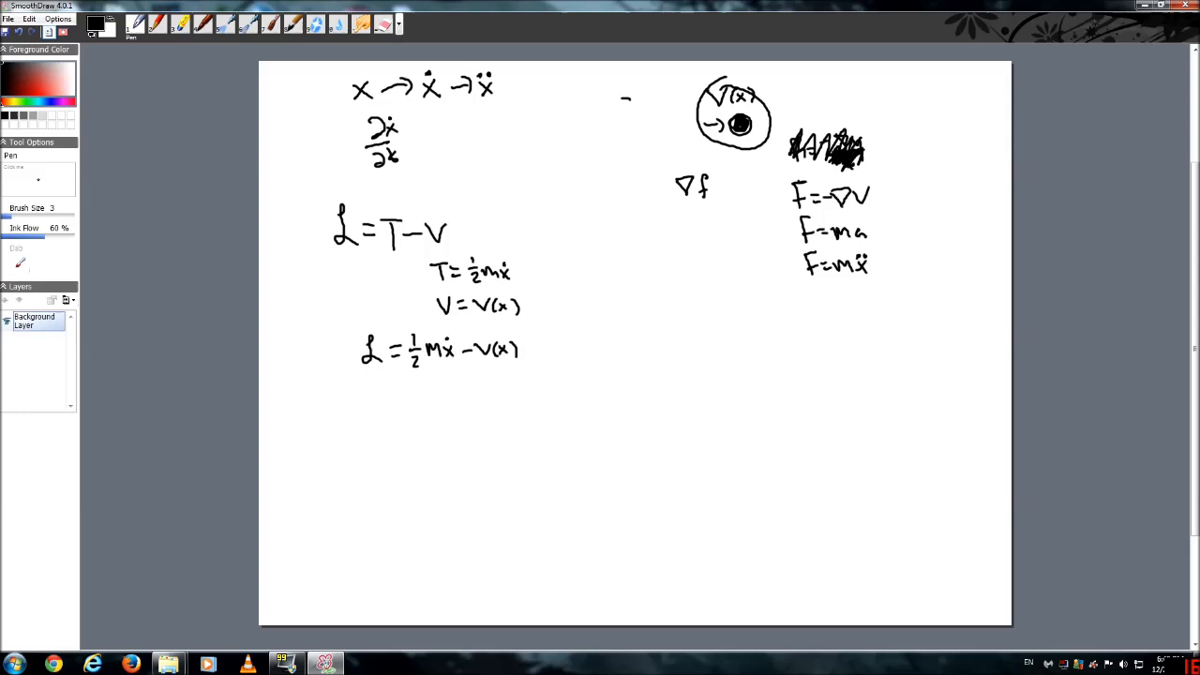
{"action": "left_click_drag", "start_coordinate": [417, 389], "coordinate": [410, 410]}
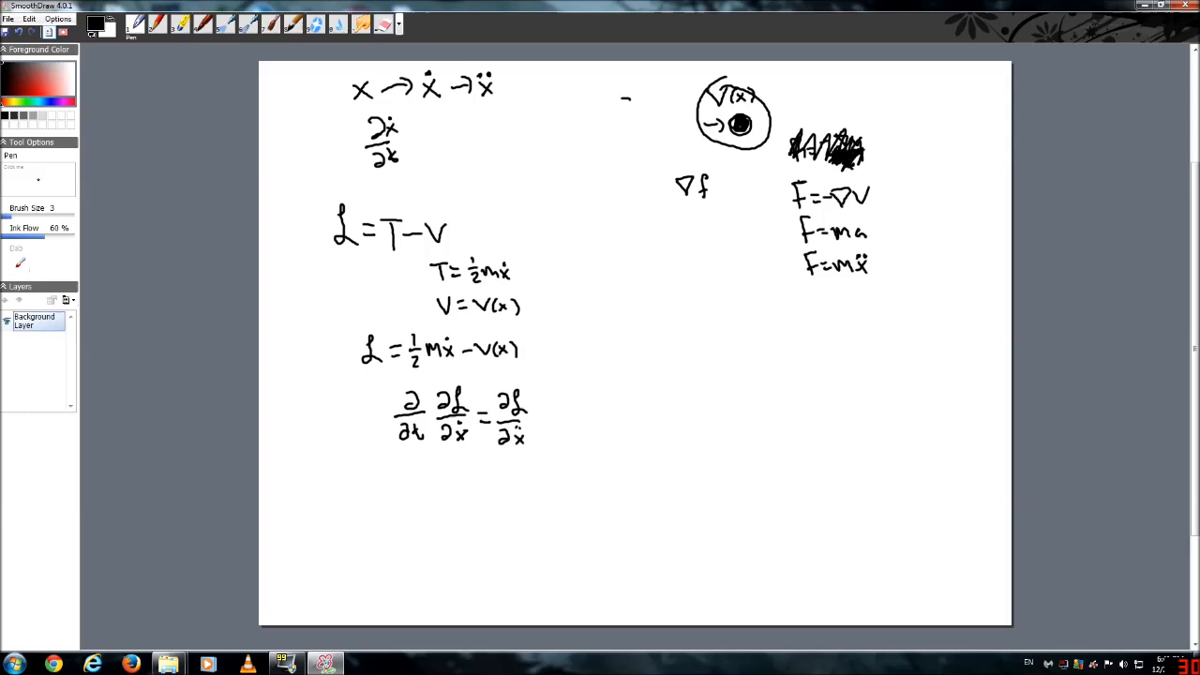
Step: Briefly select the Soft Eraser, then switch back to the Pen
{"action": "left_click", "coordinate": [385, 24]}
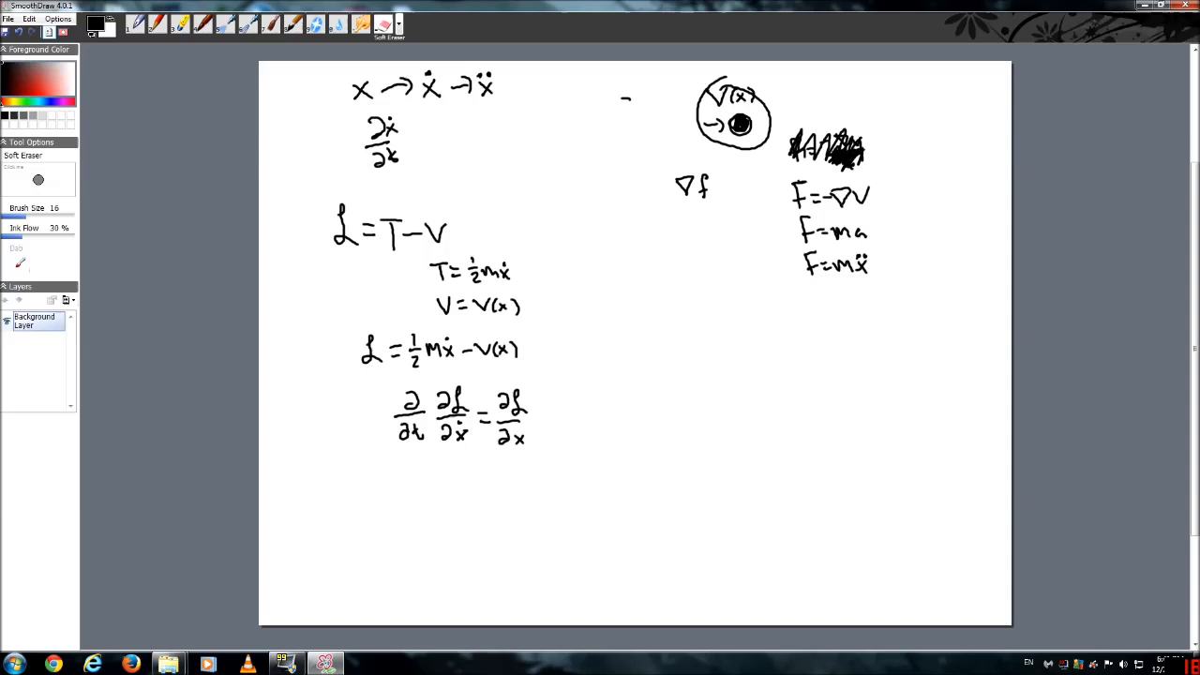
{"action": "left_click", "coordinate": [136, 23]}
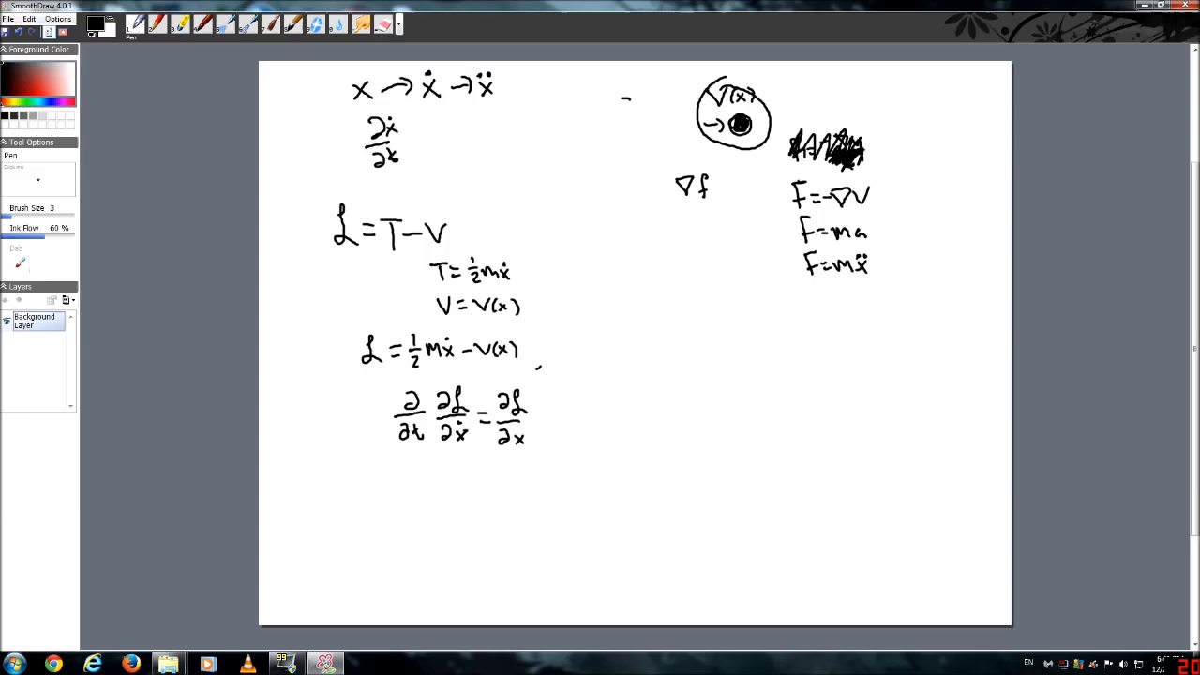
Step: Square ẋ in both kinetic terms and label the equation 'euler-lagrange eq.' with an arrow
{"action": "left_click_drag", "start_coordinate": [539, 369], "coordinate": [614, 369]}
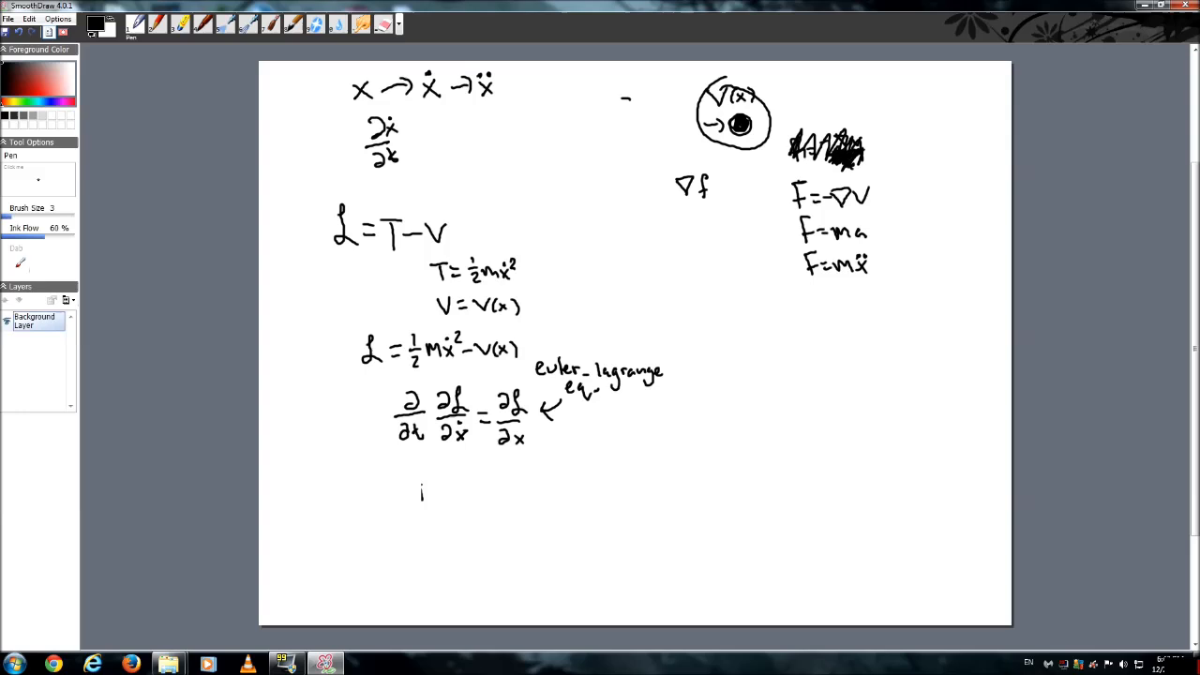
Step: Handwrite ∂(mẋ)/∂t = mẍ beneath the Euler–Lagrange equation
{"action": "left_click_drag", "start_coordinate": [421, 482], "coordinate": [431, 501]}
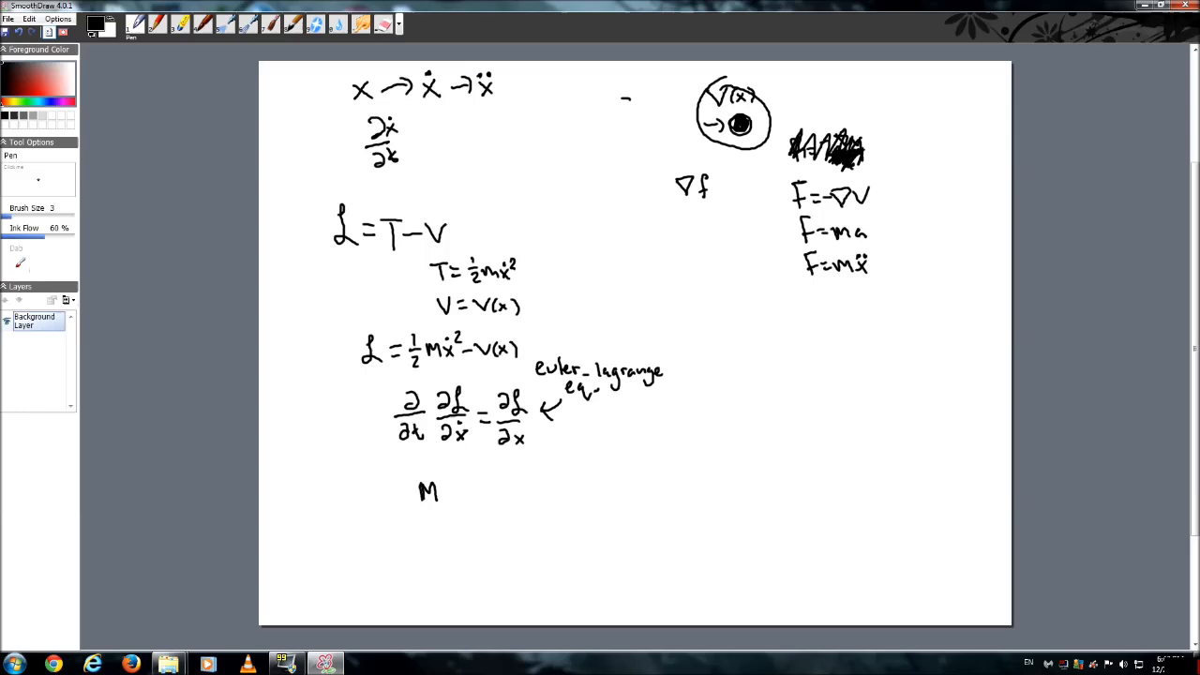
{"action": "left_click_drag", "start_coordinate": [439, 499], "coordinate": [453, 488]}
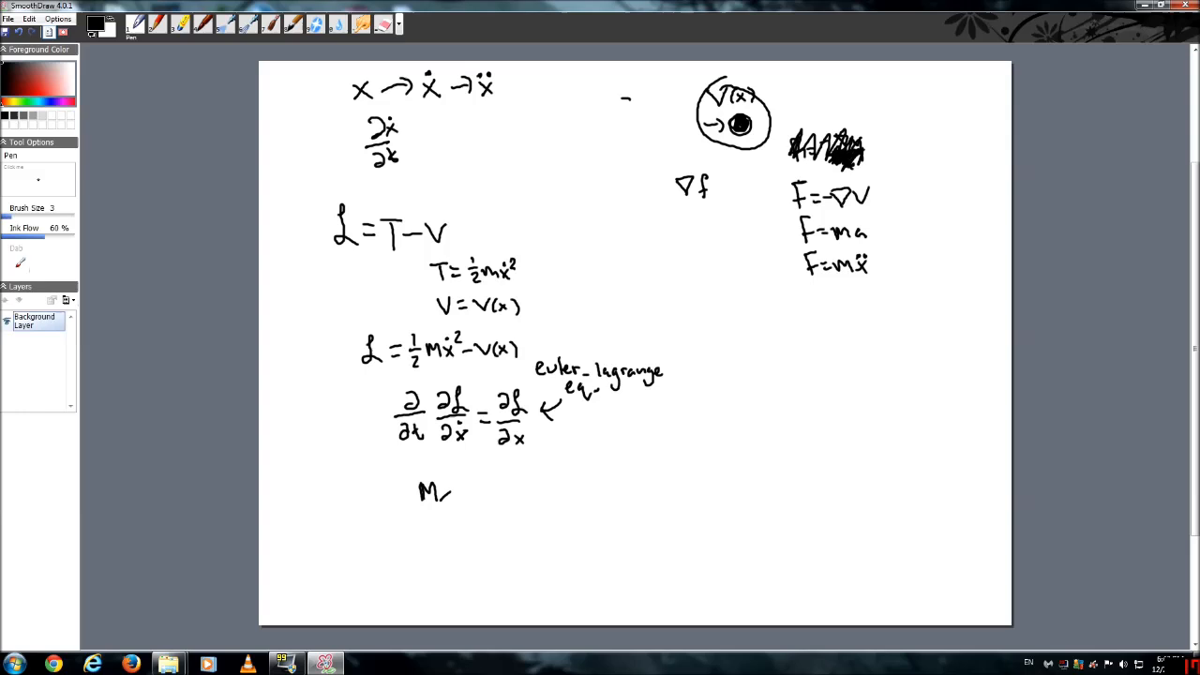
{"action": "left_click_drag", "start_coordinate": [443, 489], "coordinate": [455, 500]}
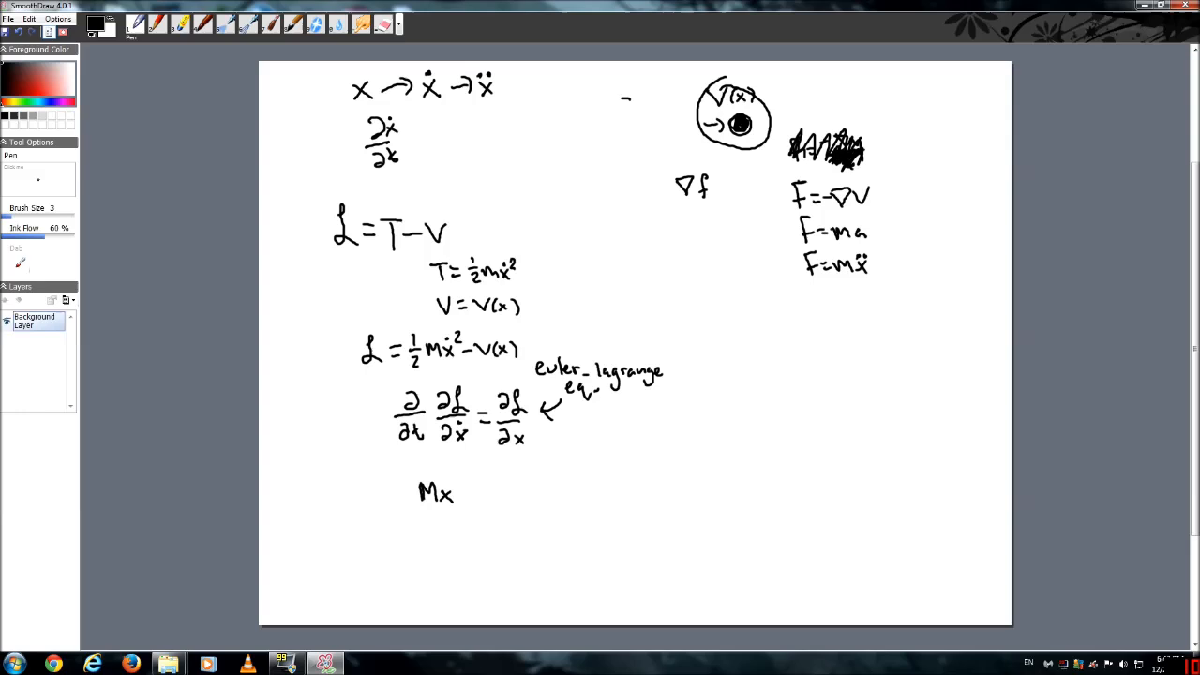
{"action": "left_click", "coordinate": [447, 483]}
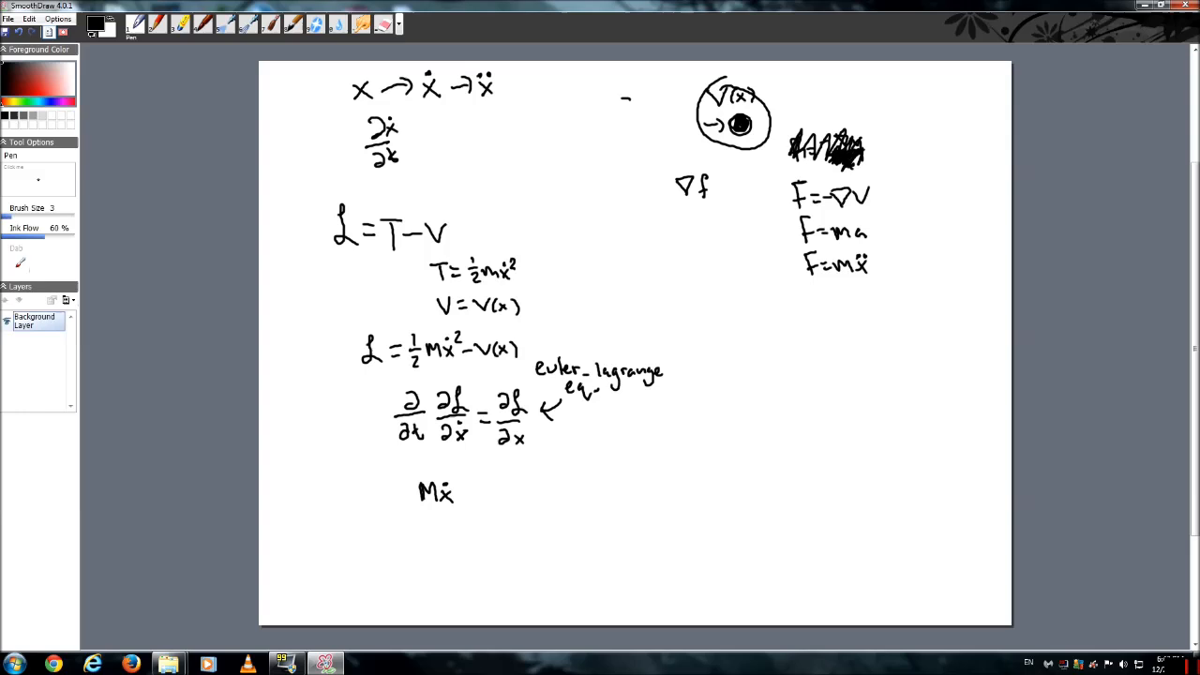
{"action": "left_click_drag", "start_coordinate": [405, 483], "coordinate": [422, 506]}
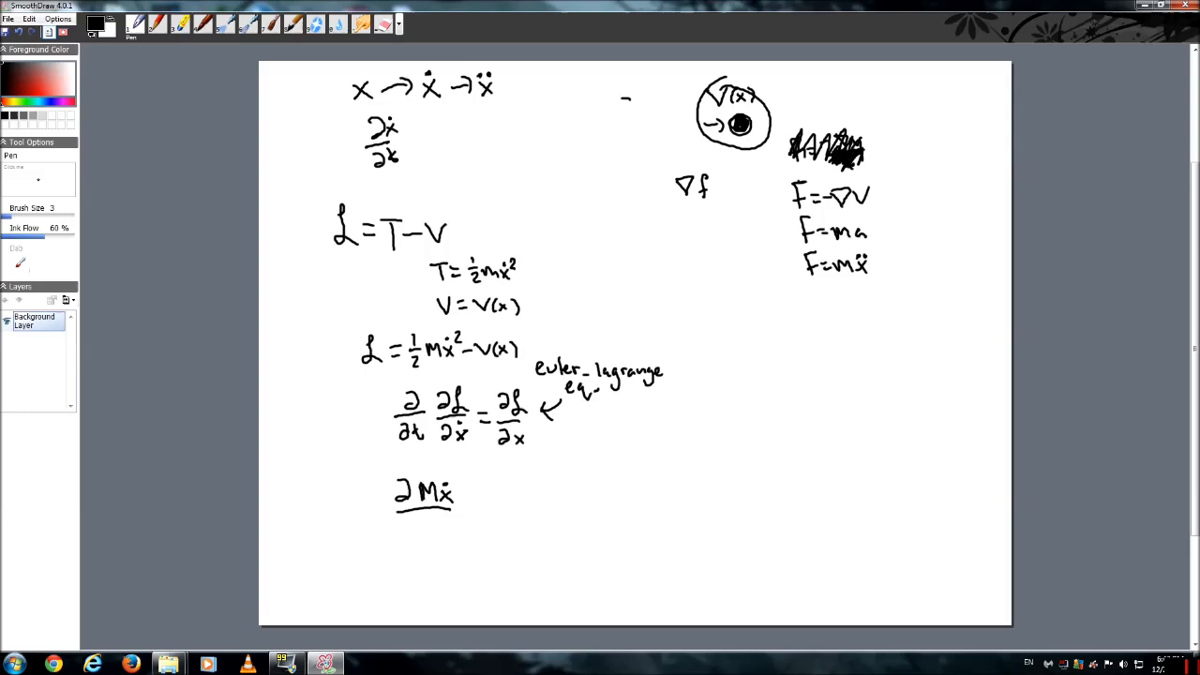
{"action": "left_click_drag", "start_coordinate": [408, 525], "coordinate": [441, 539]}
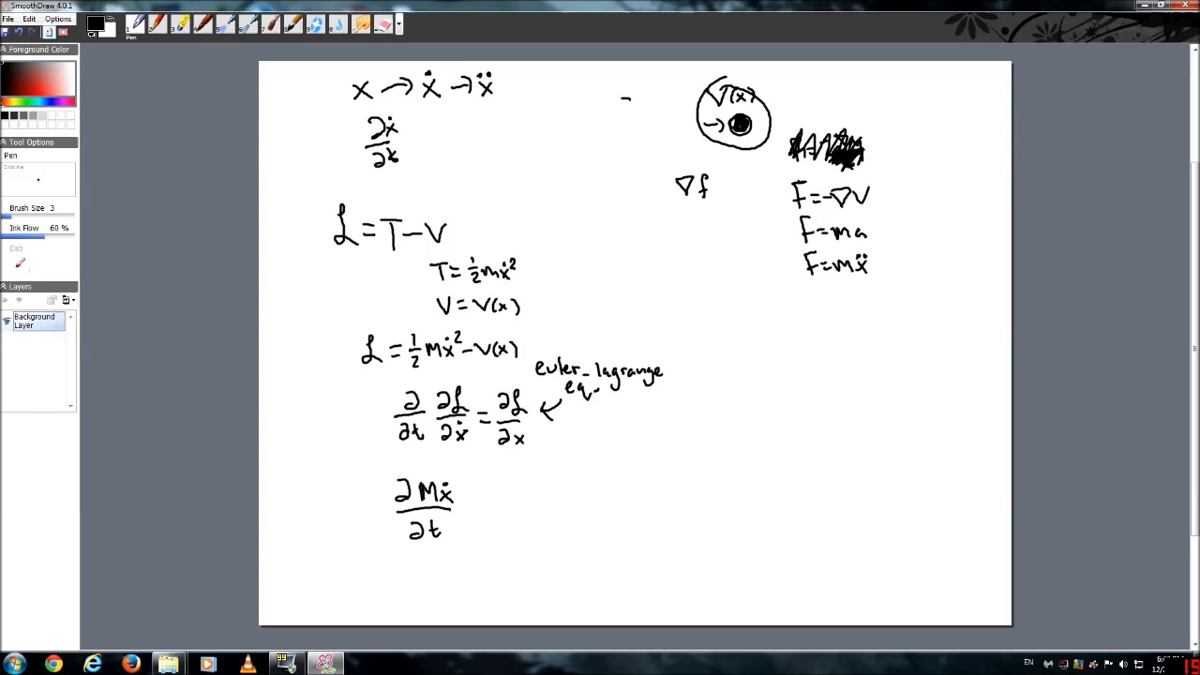
{"action": "left_click_drag", "start_coordinate": [459, 513], "coordinate": [502, 514]}
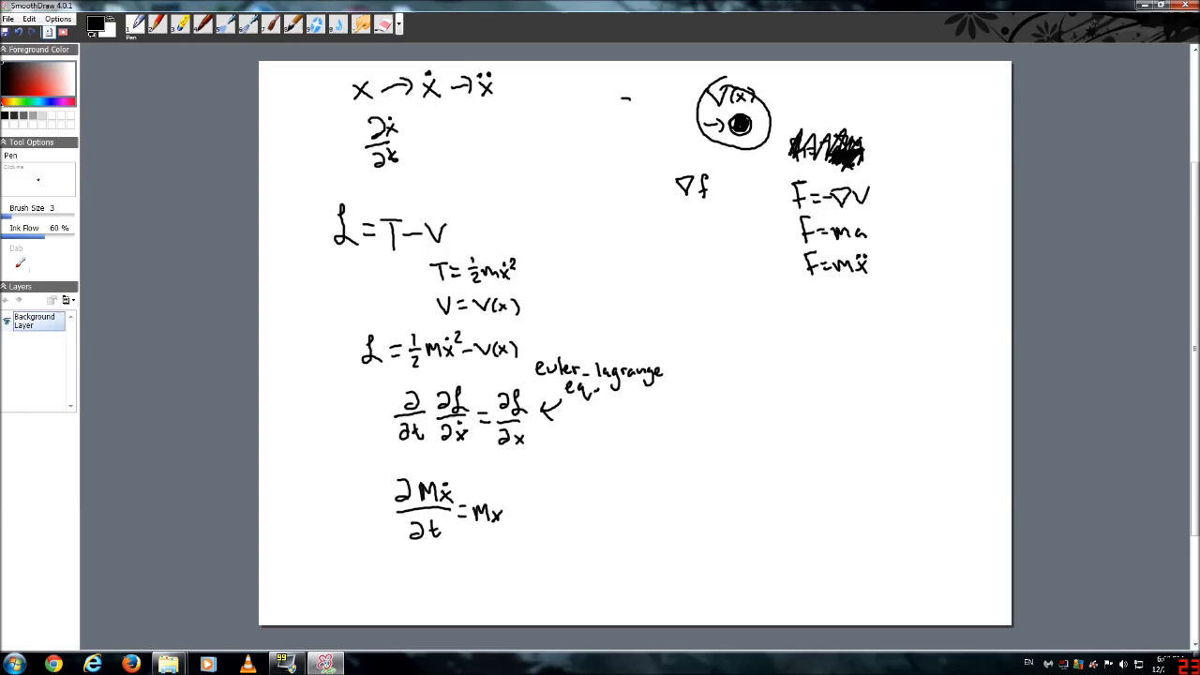
{"action": "left_click", "coordinate": [495, 503]}
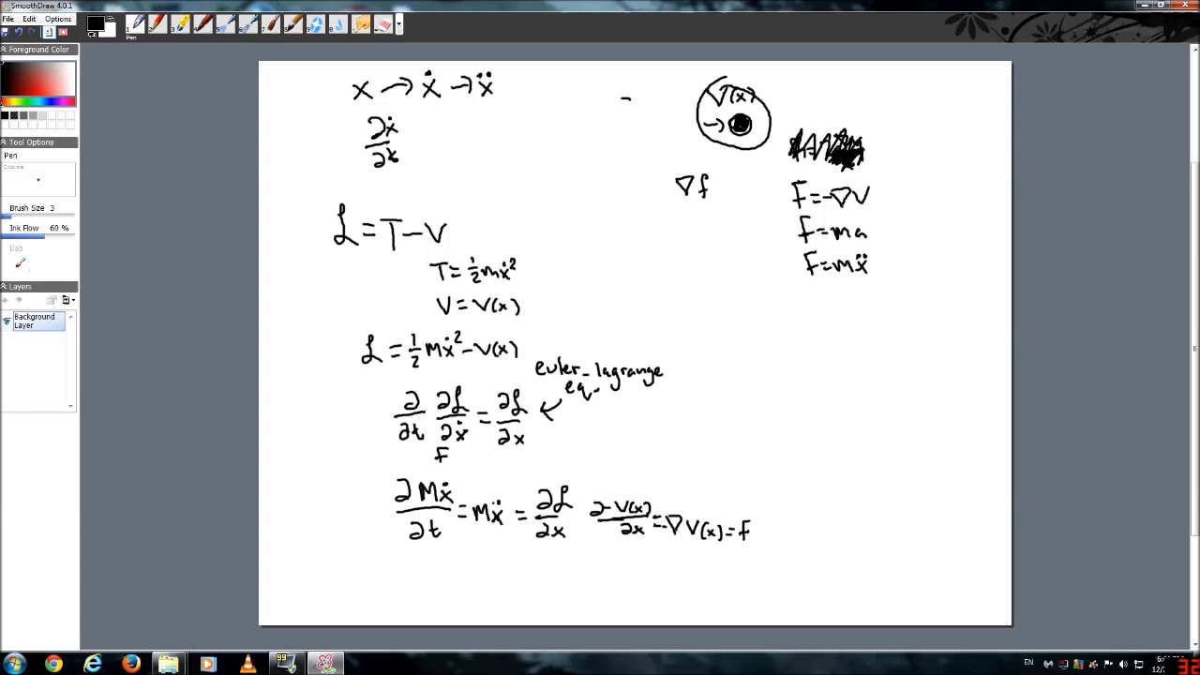
Step: Write F = F under the equation and F = −∇V(x) beside F = ma
{"action": "left_click_drag", "start_coordinate": [445, 459], "coordinate": [483, 460]}
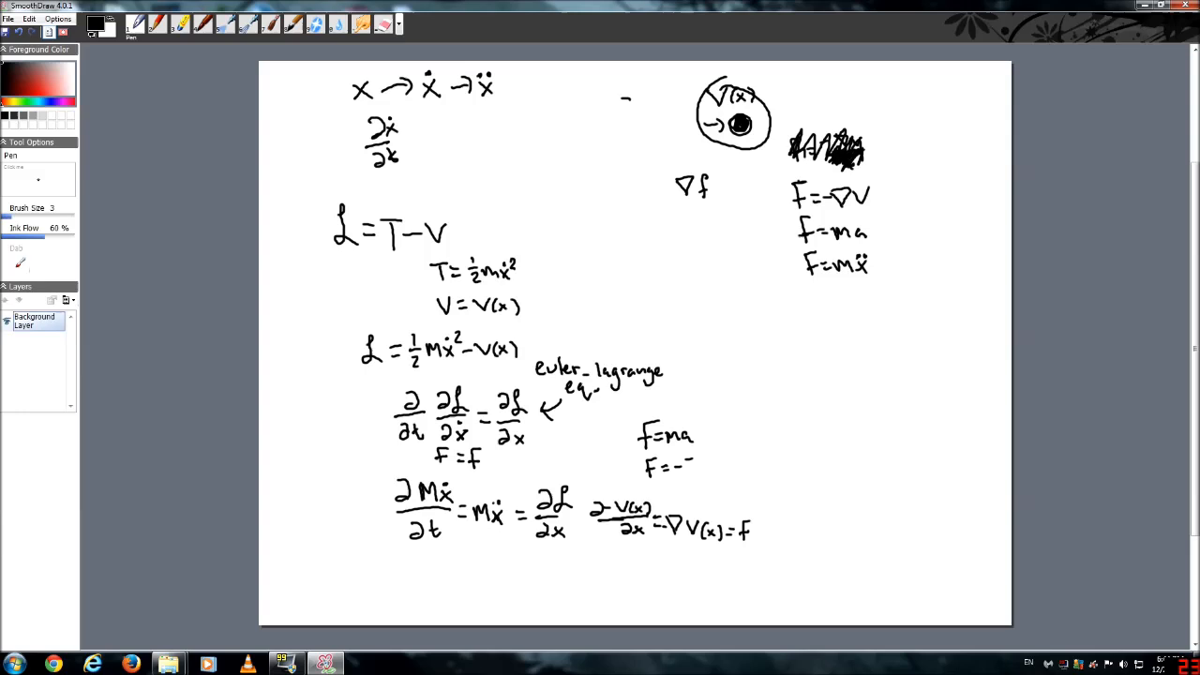
{"action": "left_click_drag", "start_coordinate": [675, 464], "coordinate": [736, 464]}
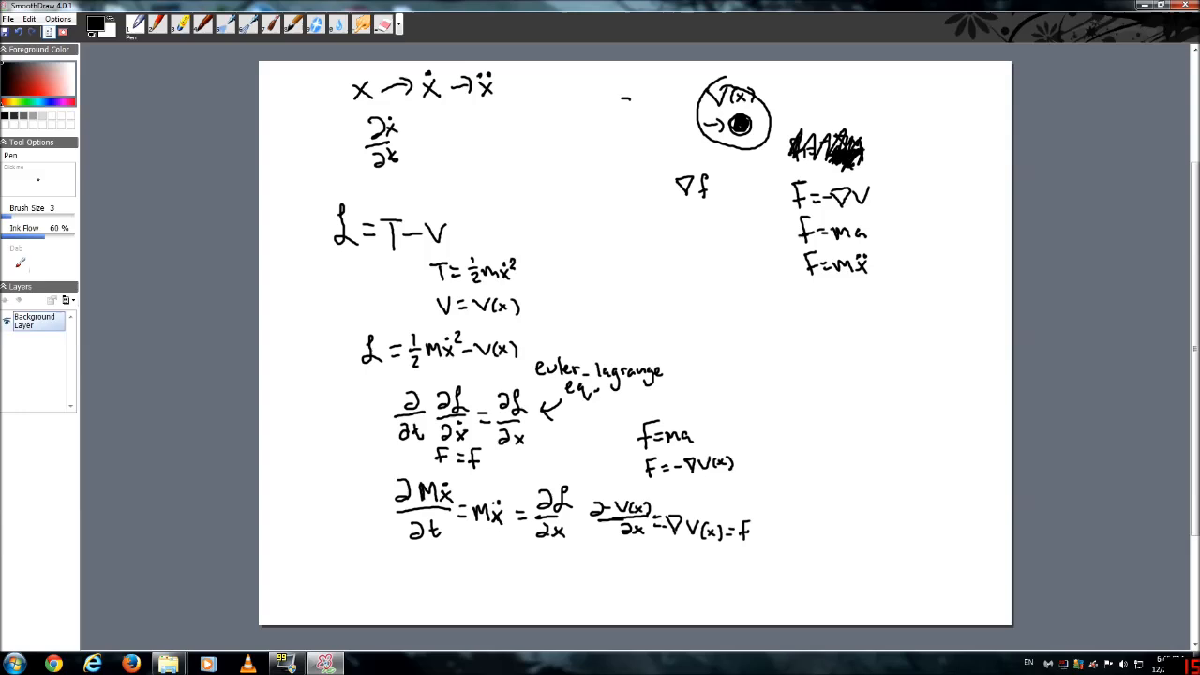
{"action": "mouse_move", "coordinate": [745, 296]}
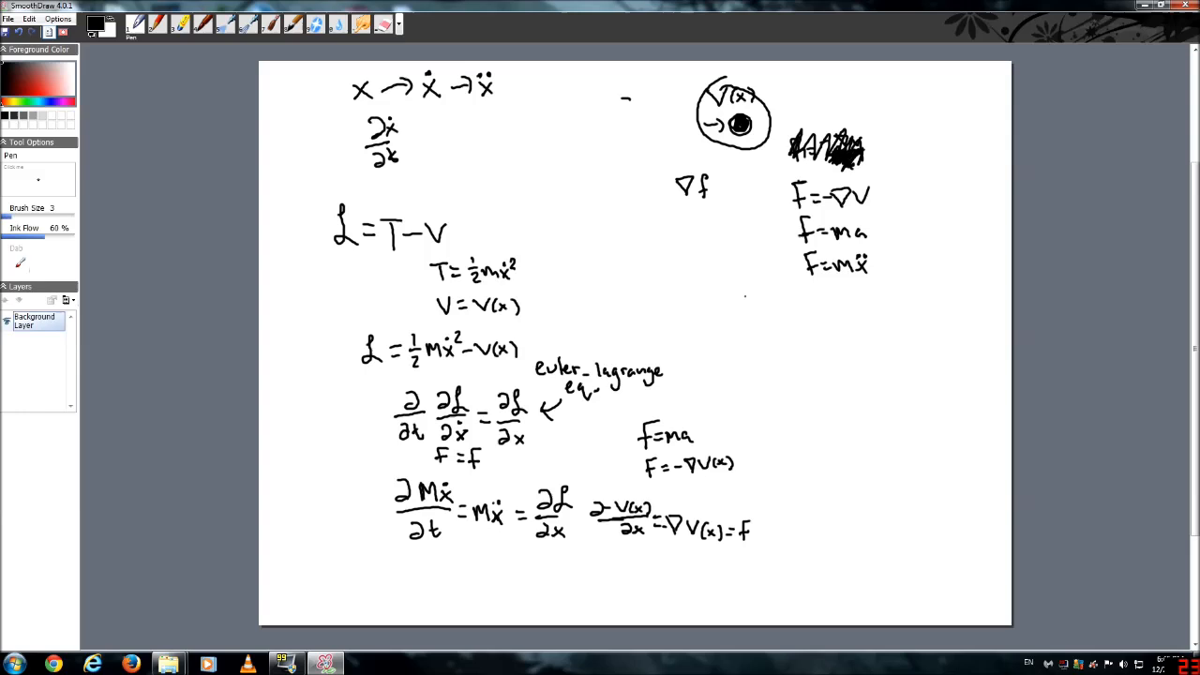